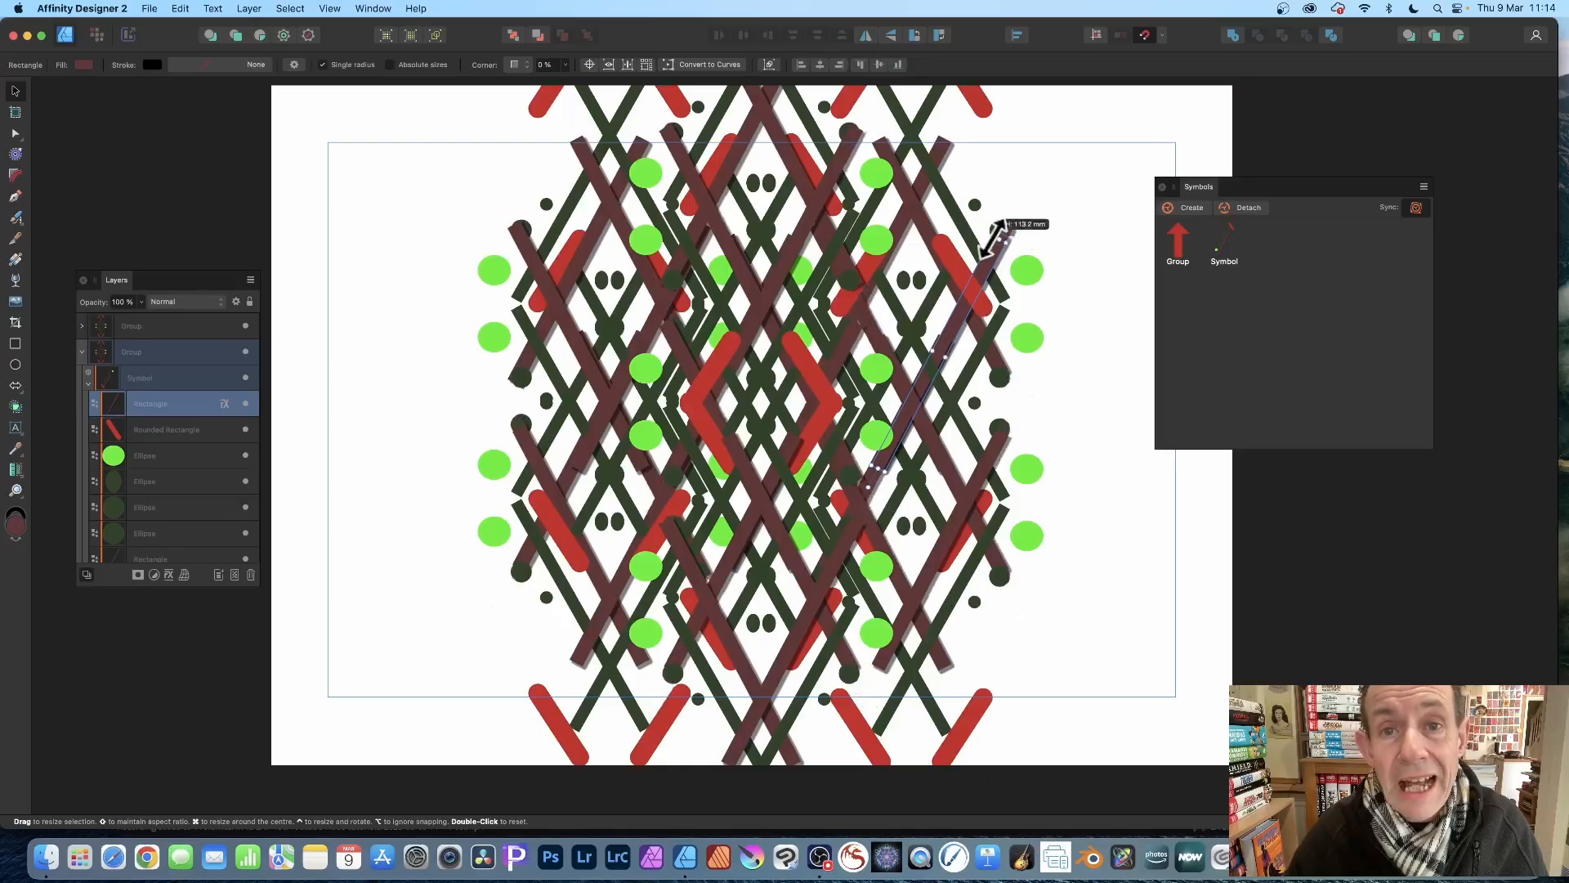
# Step: Resize a stripe in the tiled pattern, leaving only red and maroon stripe diamonds
pyautogui.moveTo(991, 231); pyautogui.dragTo(1031, 199)
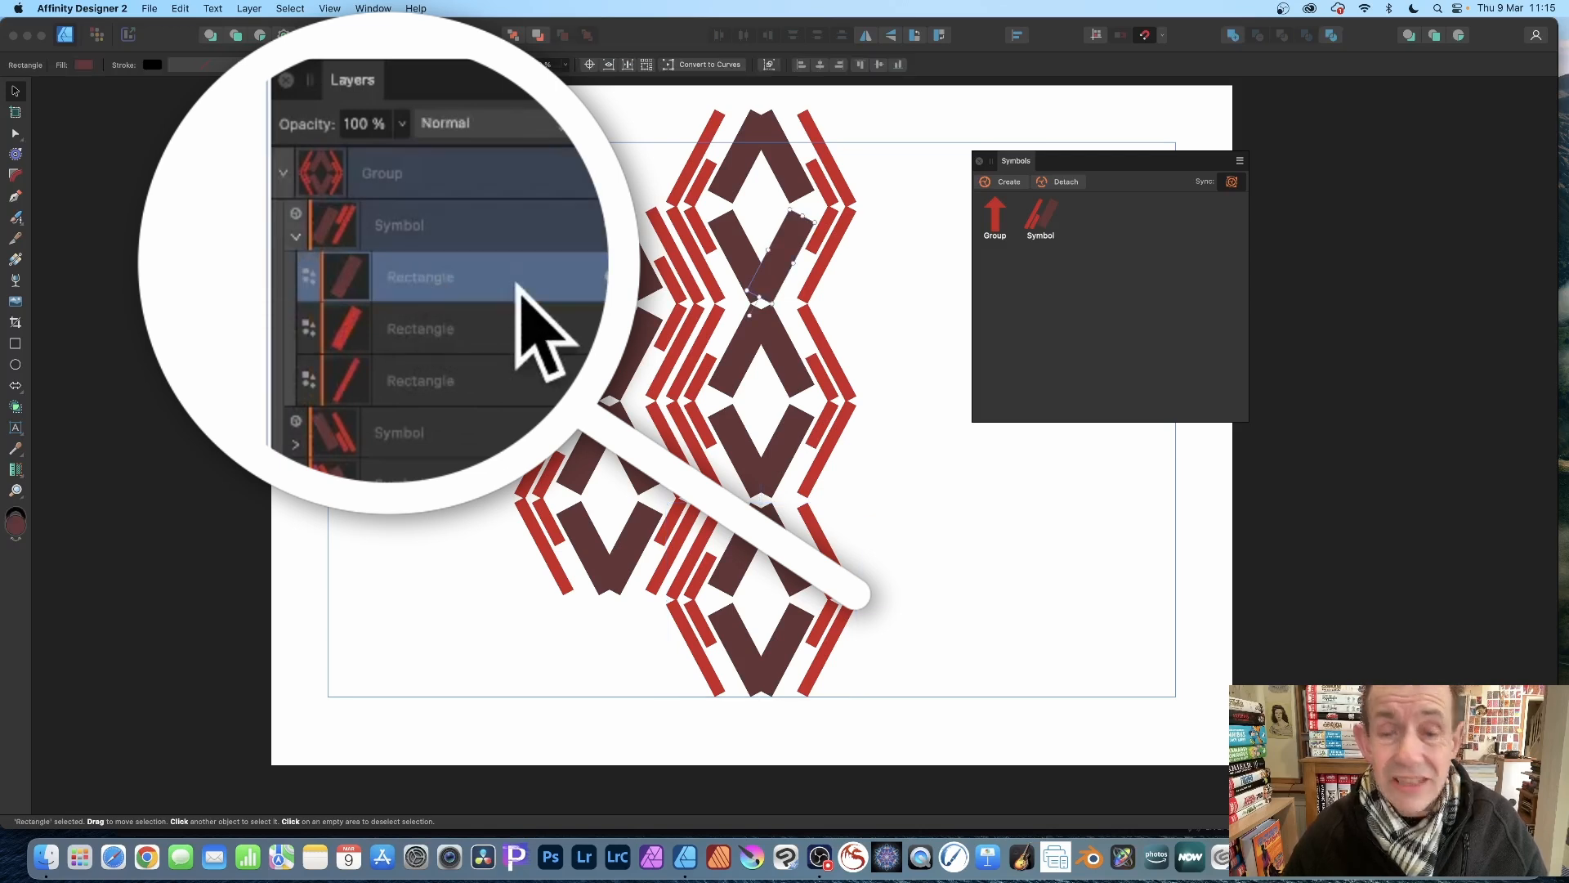
# Step: Shorten a maroon rectangle inside the symbol so every diamond updates, then check its fill
pyautogui.click(420, 329)
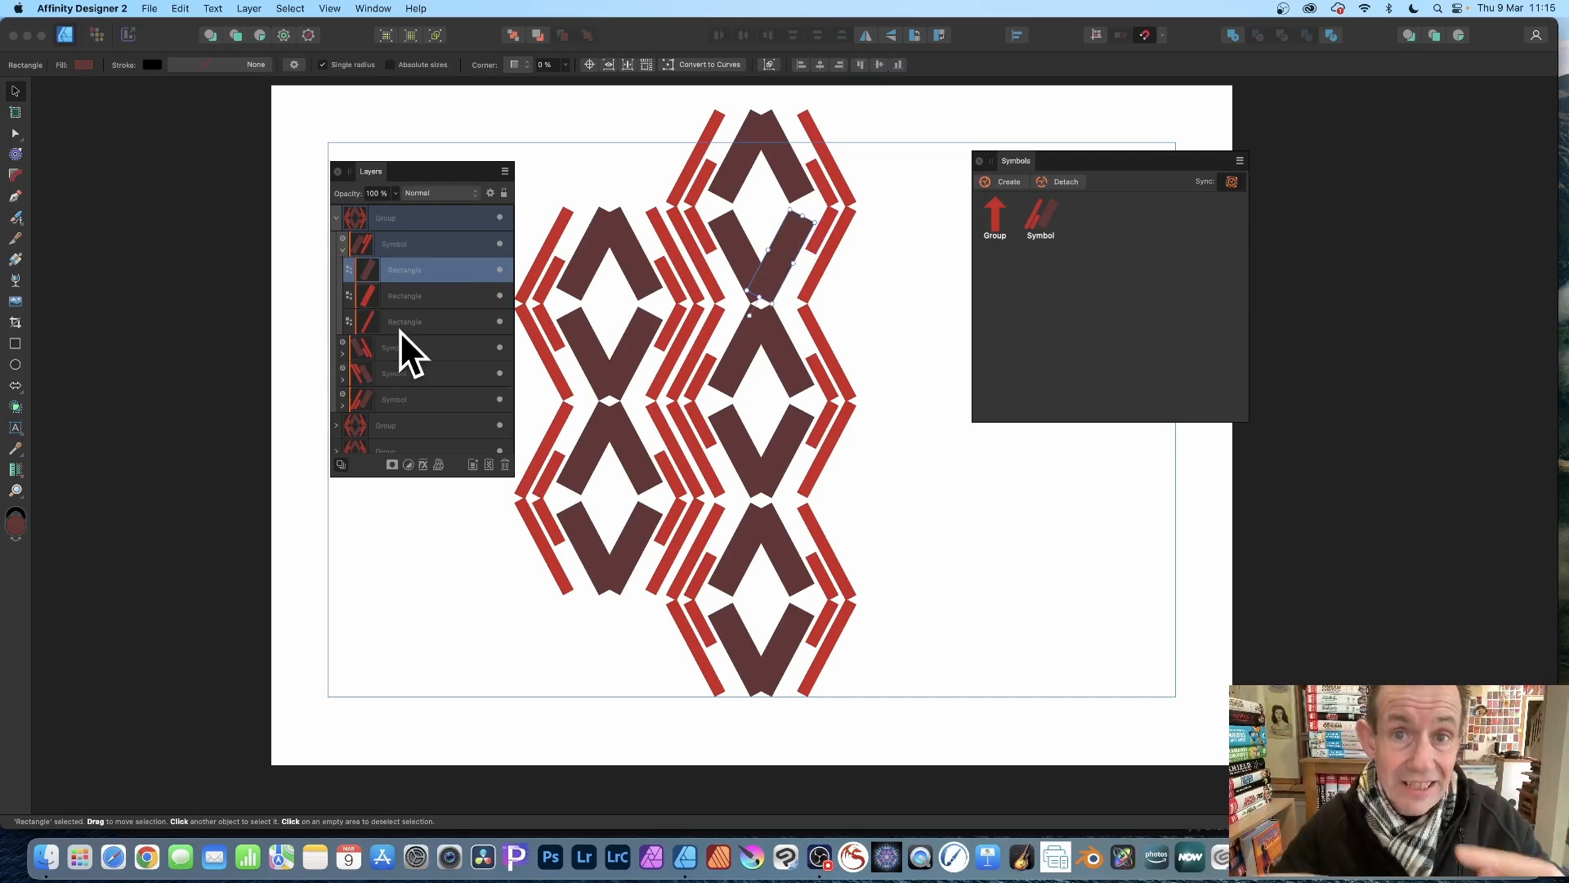
pyautogui.click(394, 244)
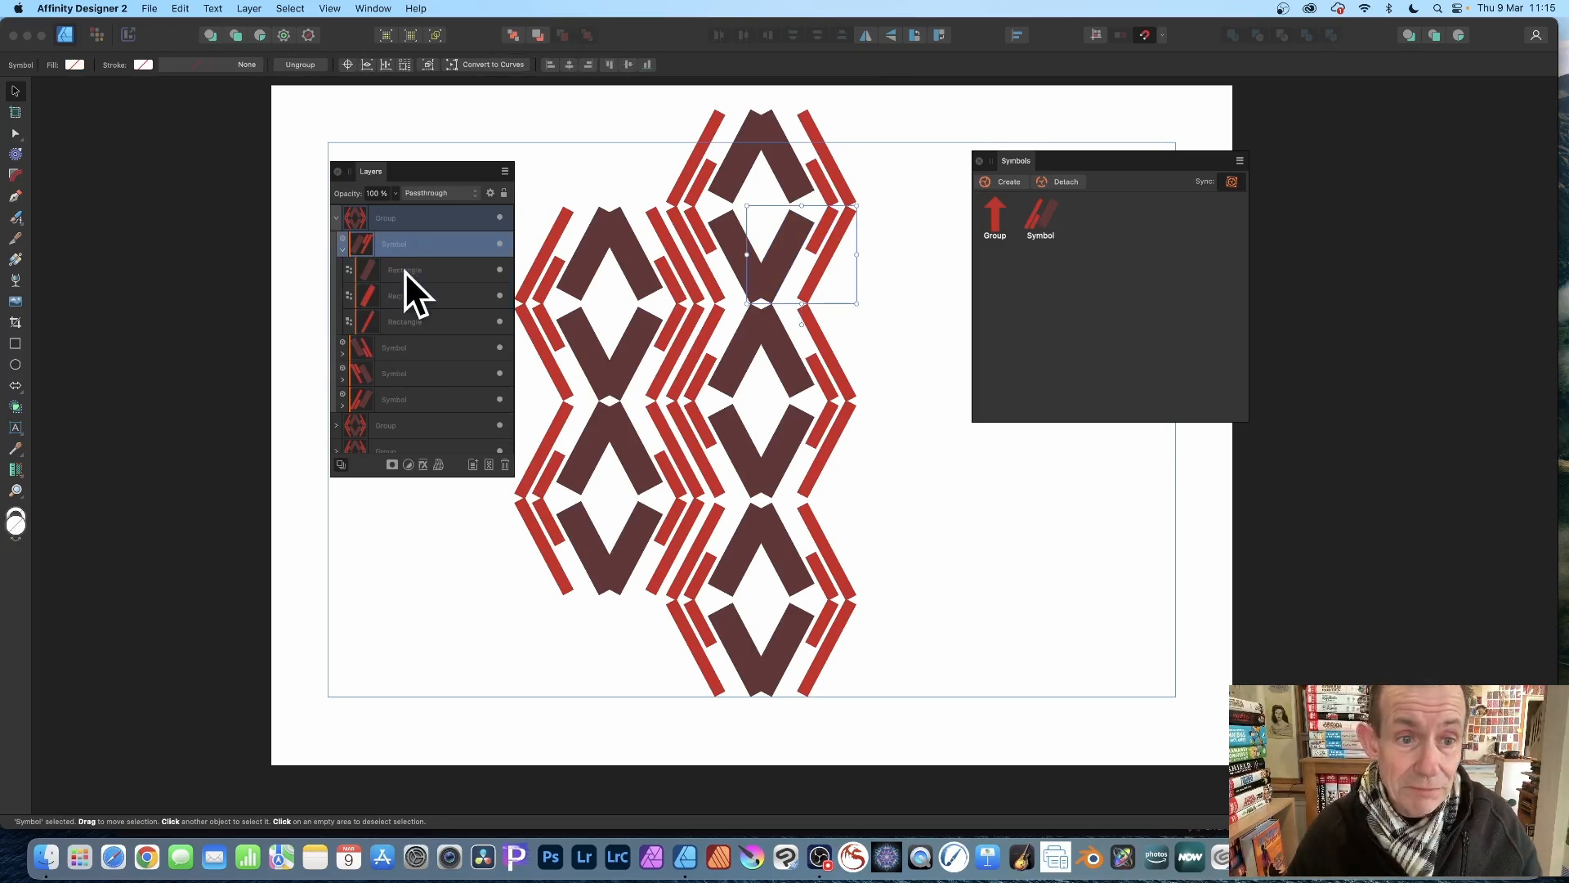
pyautogui.click(403, 270)
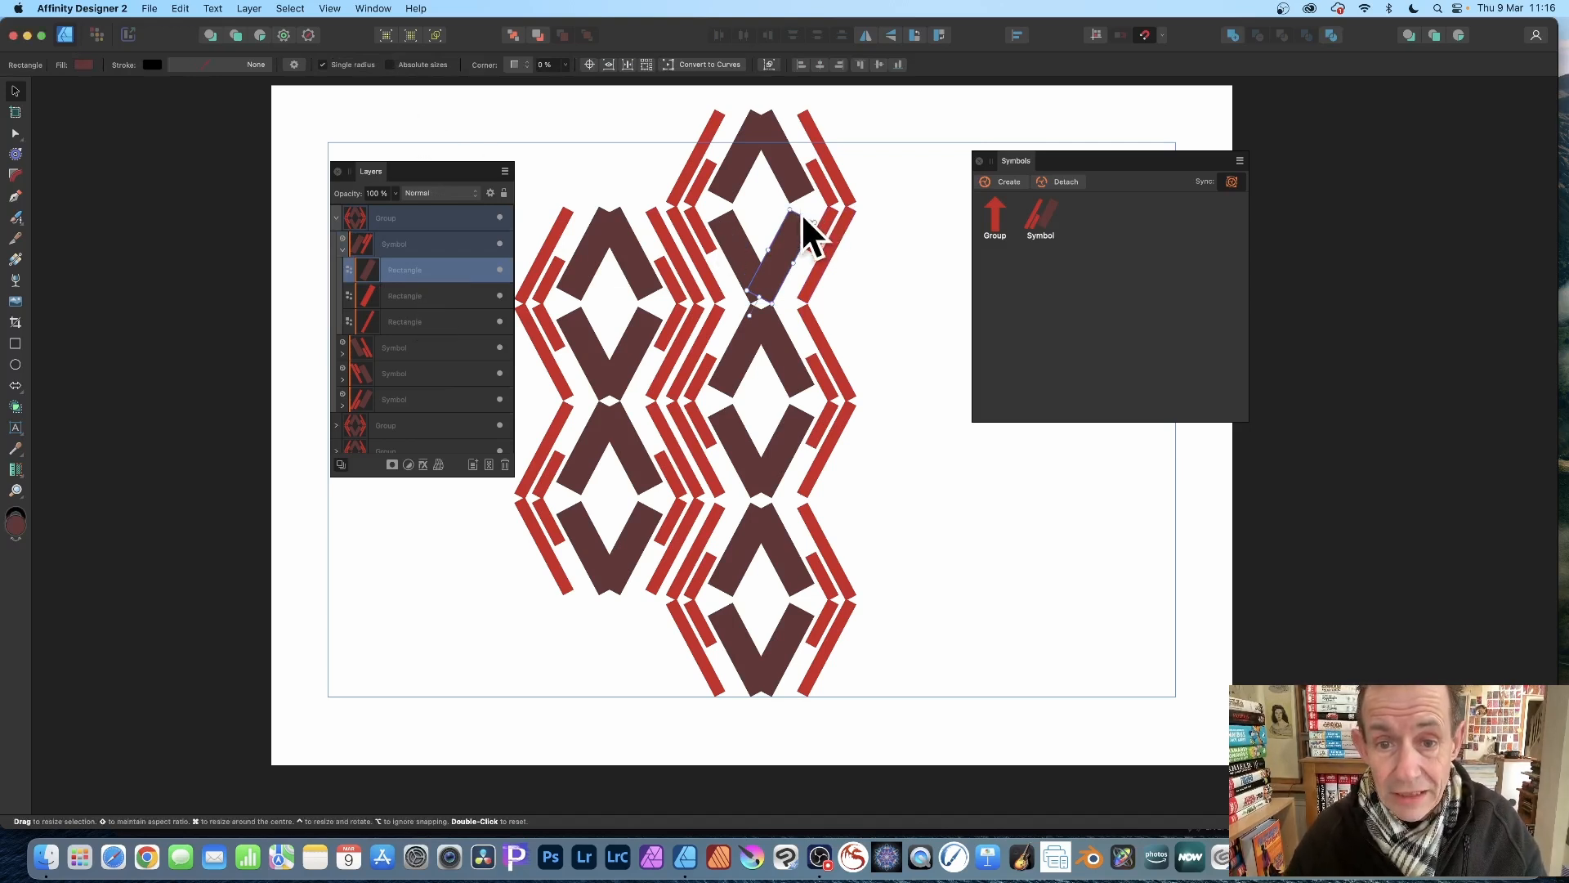
pyautogui.moveTo(792, 208); pyautogui.dragTo(832, 182)
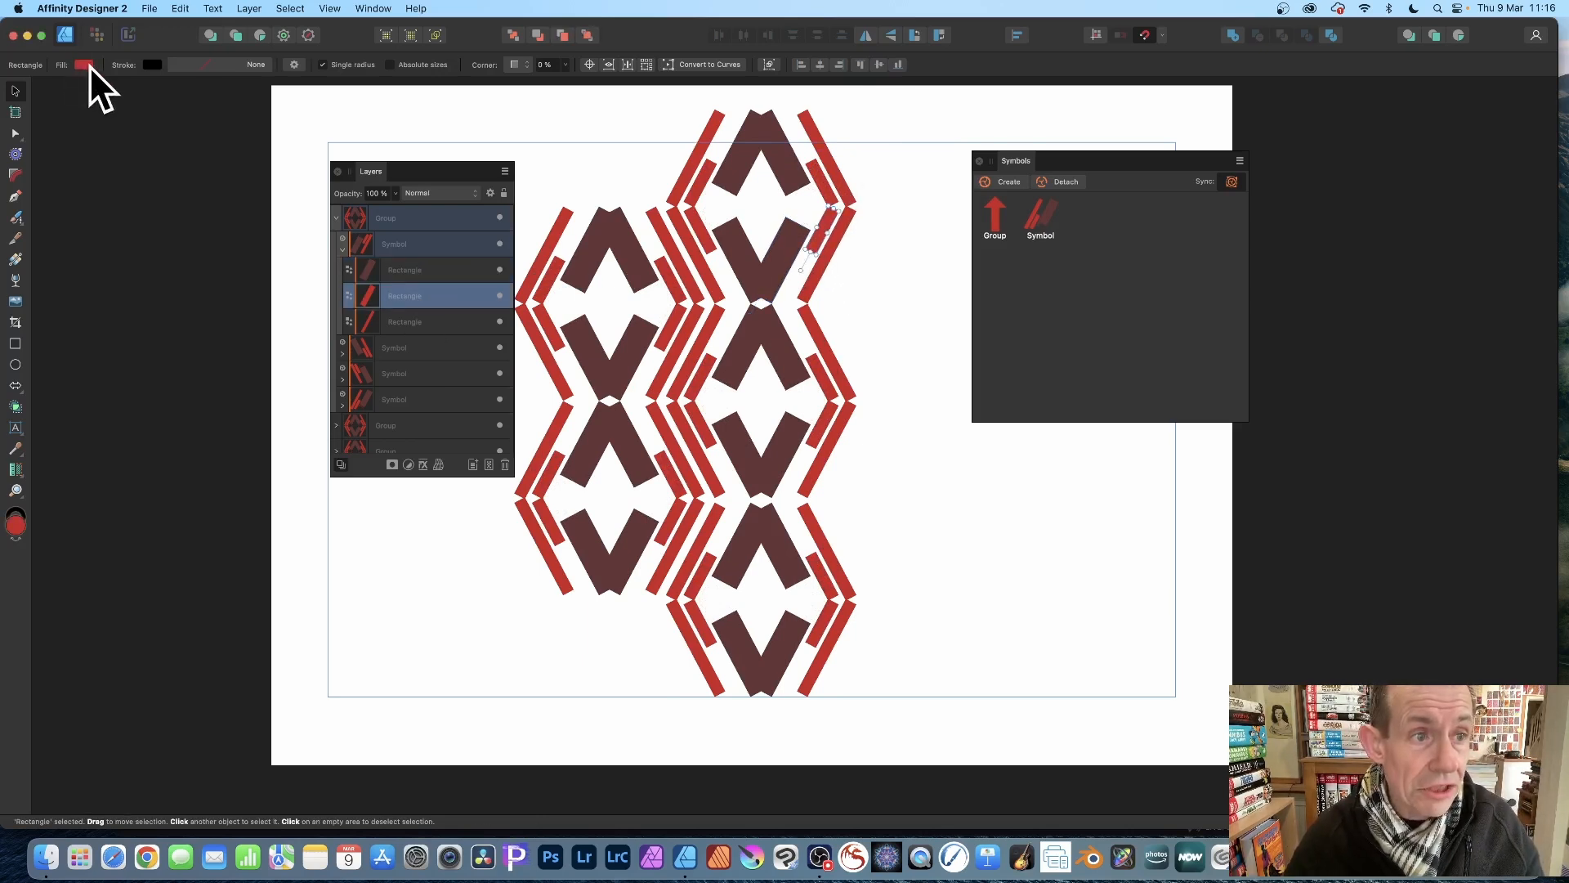
pyautogui.click(85, 63)
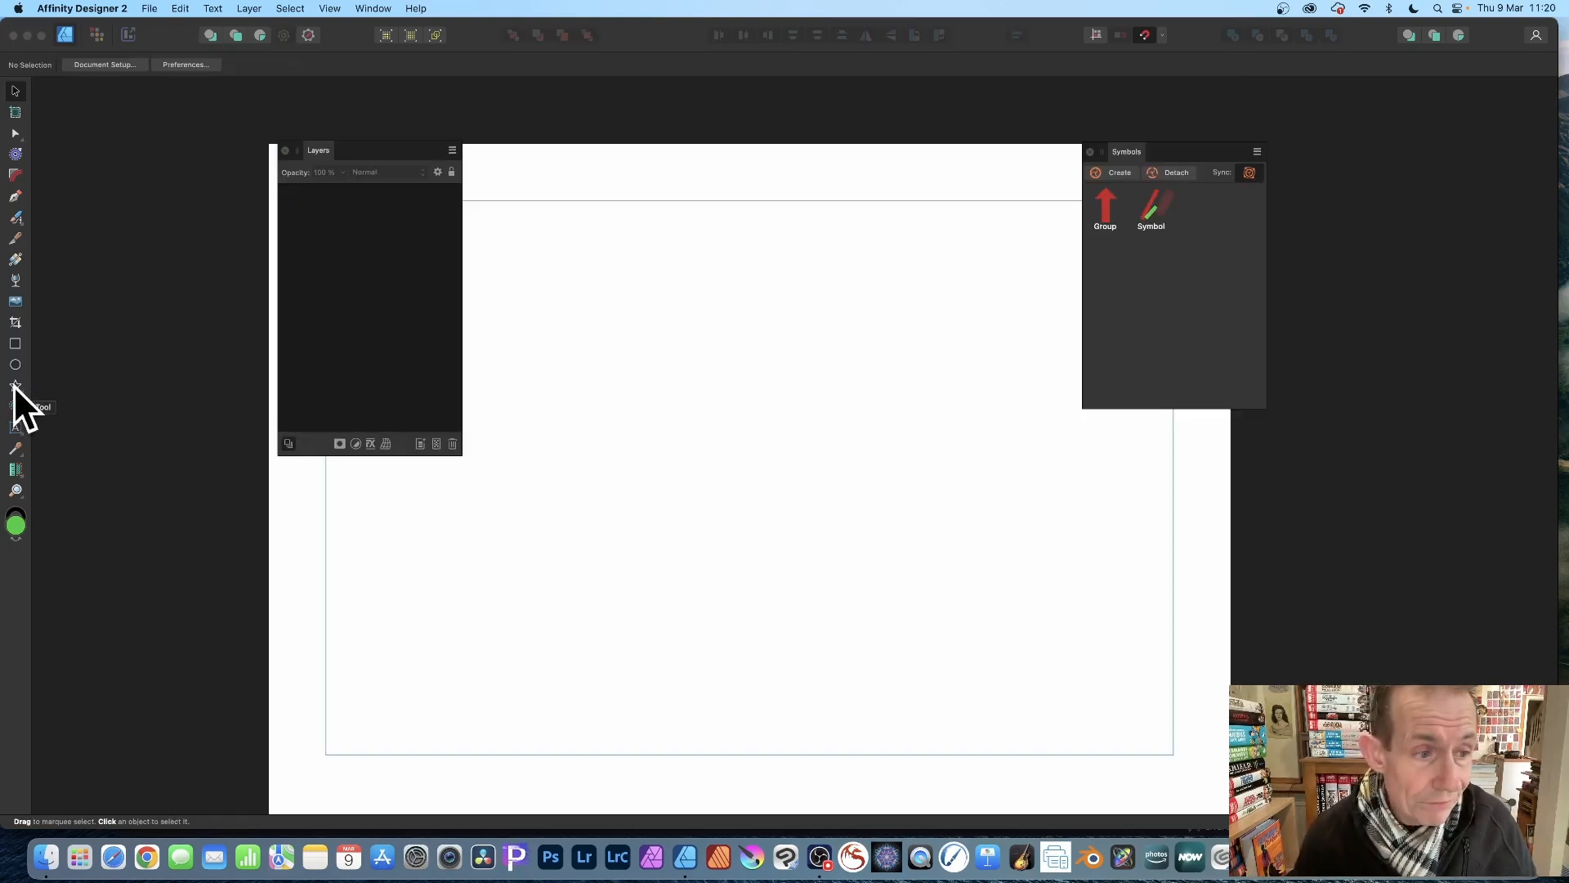
# Step: Draw a tall thin green rectangle and rotate it to a slant
pyautogui.click(16, 343)
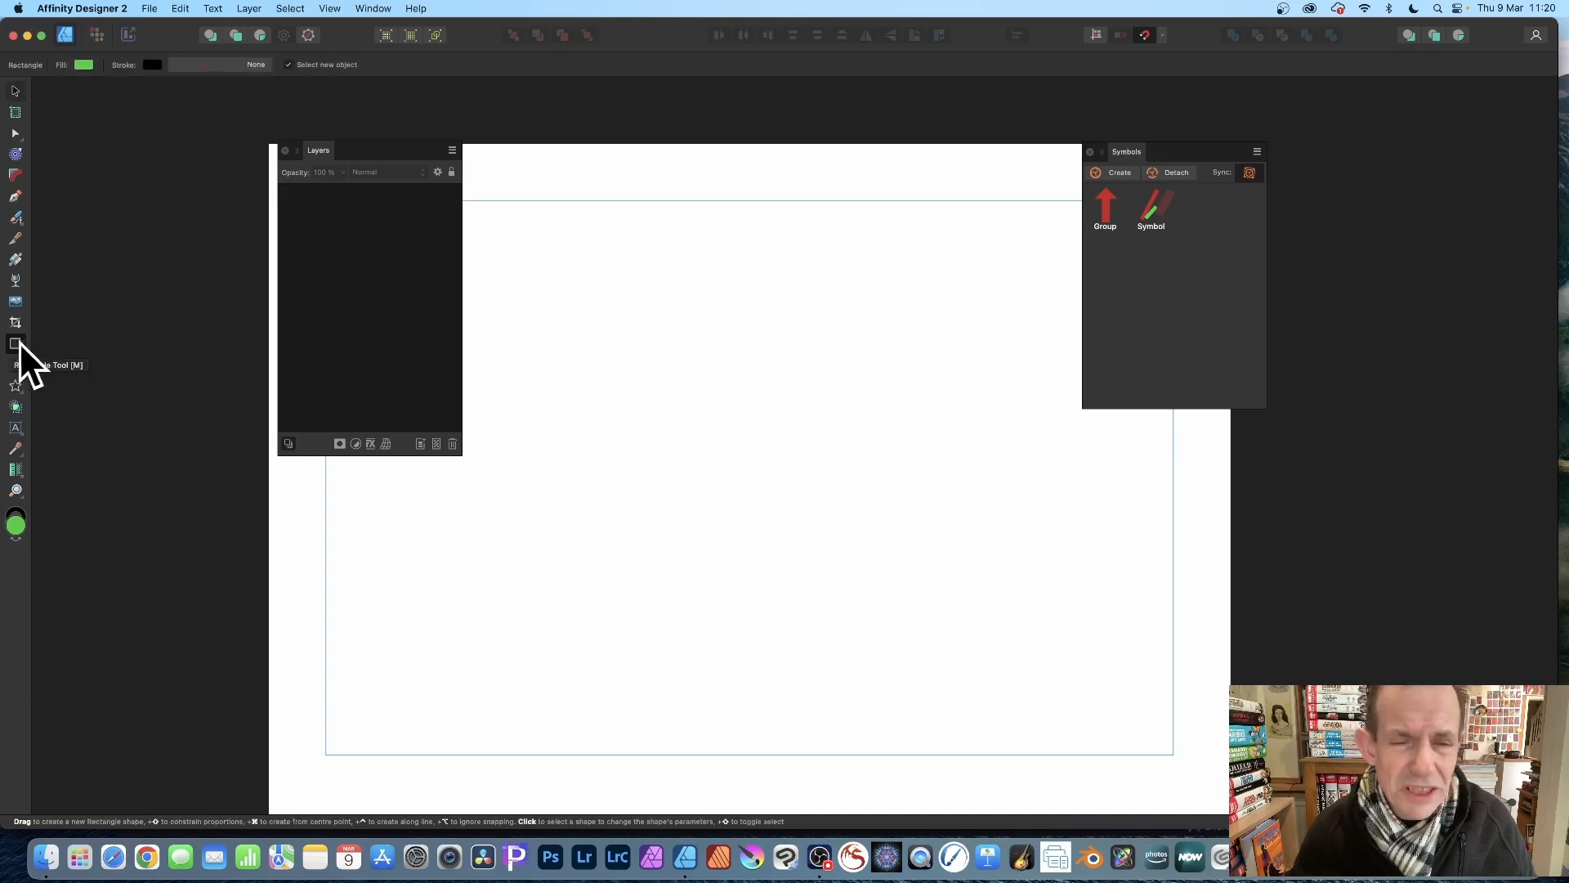
pyautogui.moveTo(673, 278); pyautogui.dragTo(678, 469)
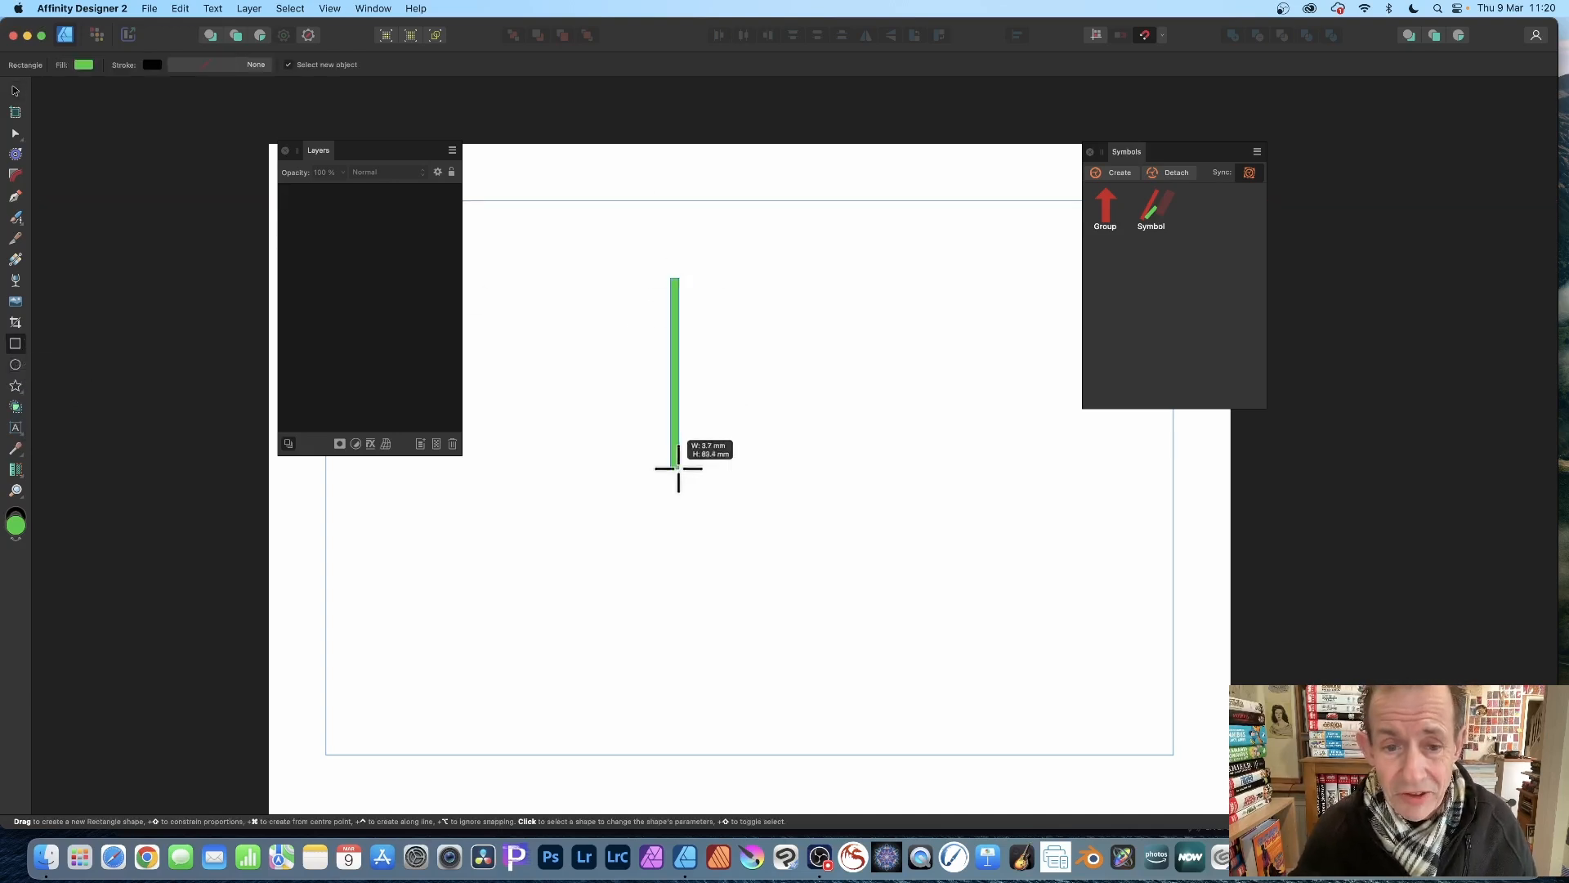
pyautogui.moveTo(674, 280); pyautogui.dragTo(679, 466)
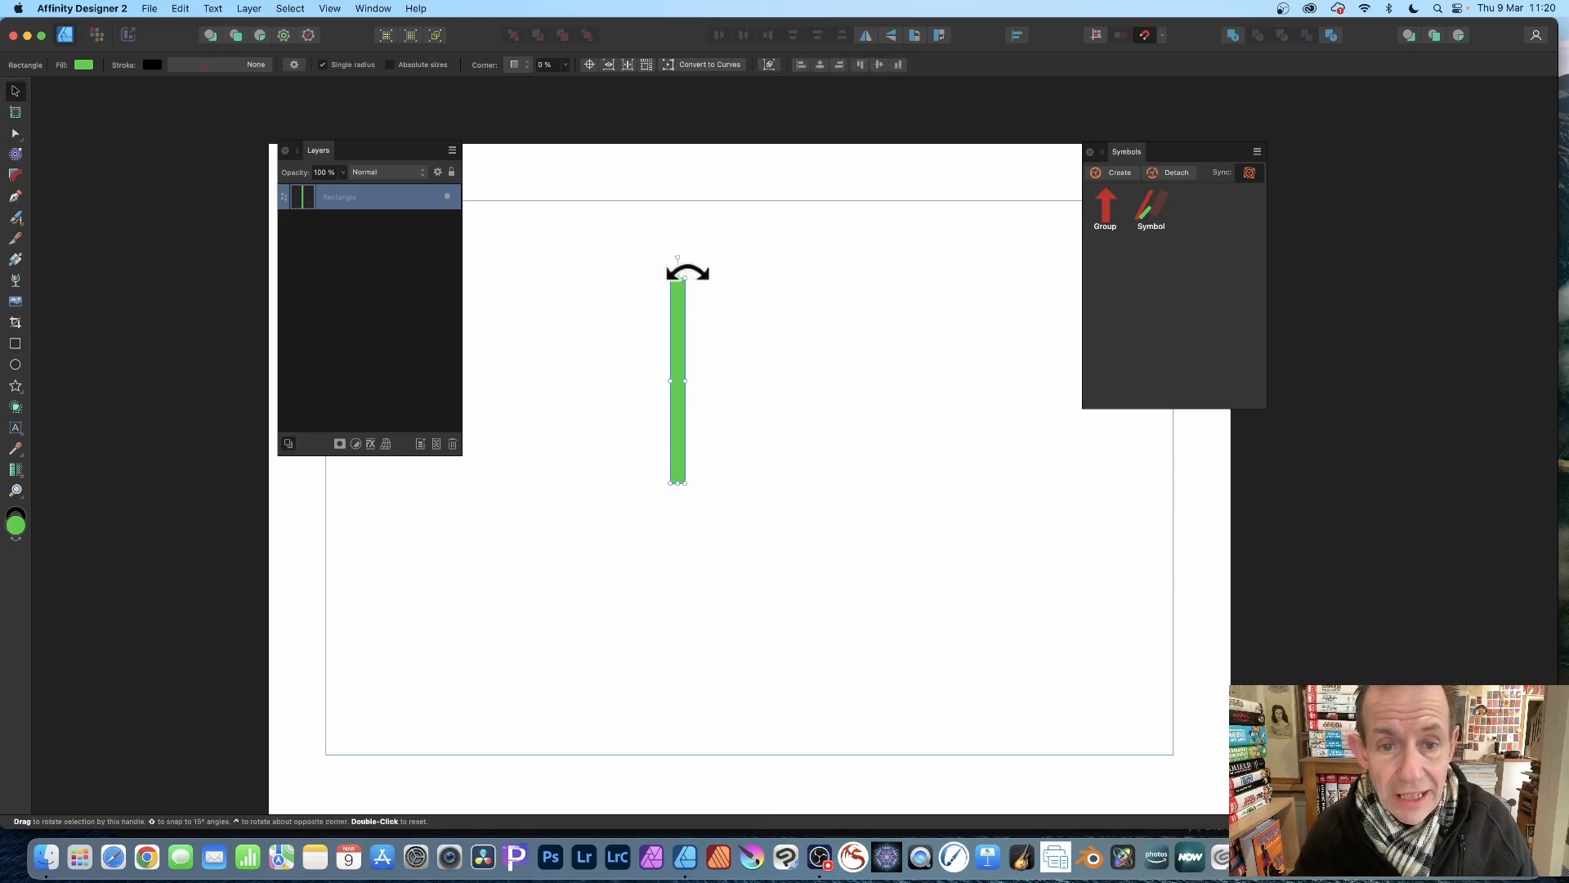
pyautogui.moveTo(677, 261); pyautogui.dragTo(730, 271)
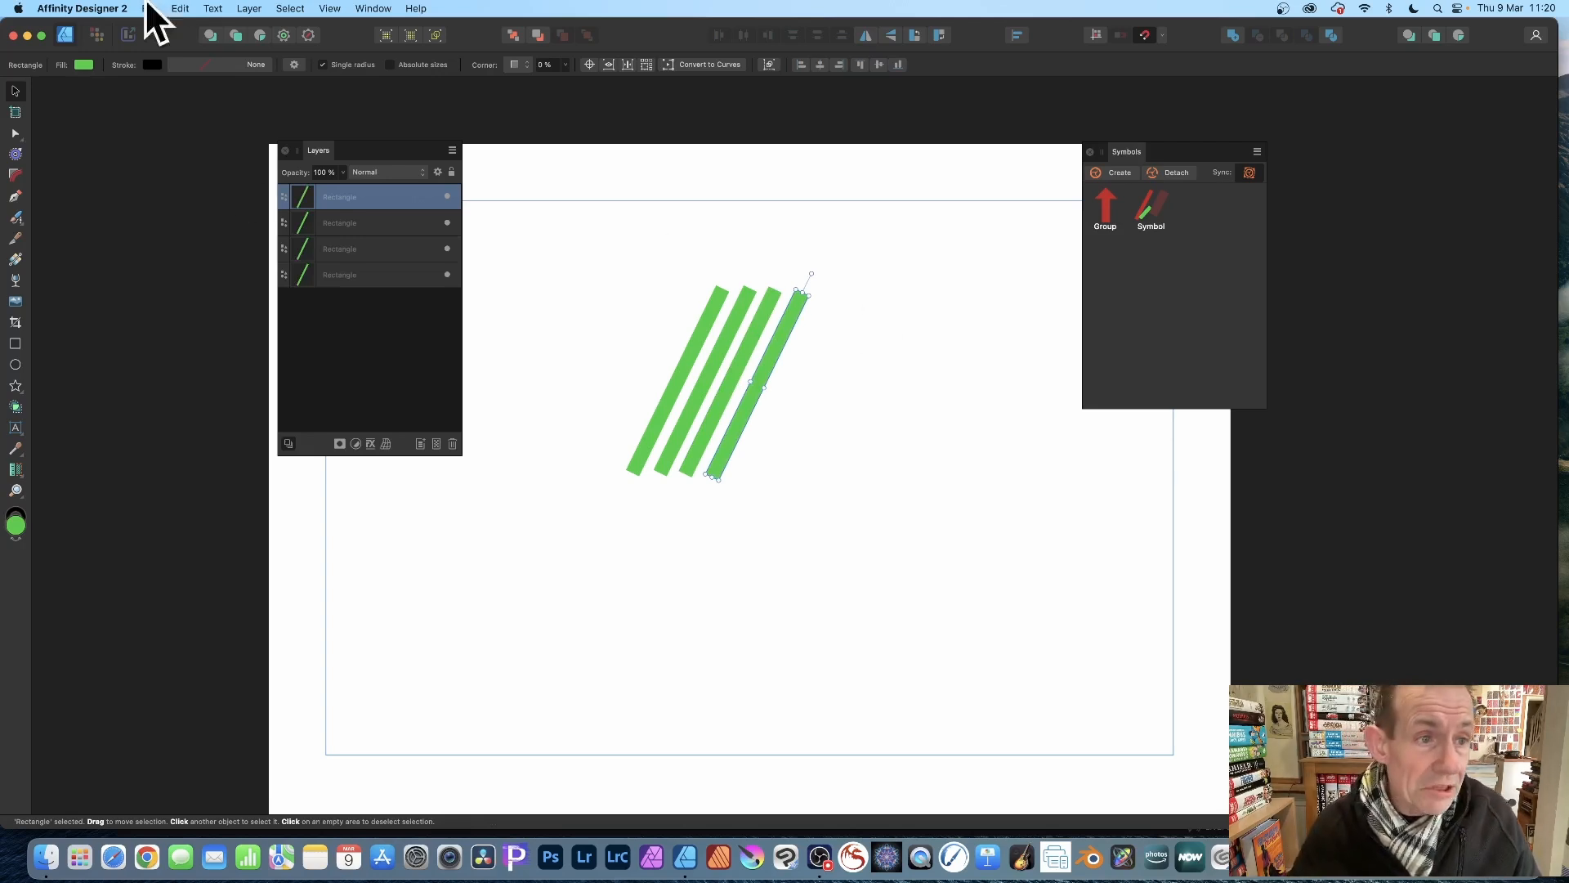
# Step: Recolour the last of the four slanted stripes orange via the fill picker
pyautogui.click(83, 64)
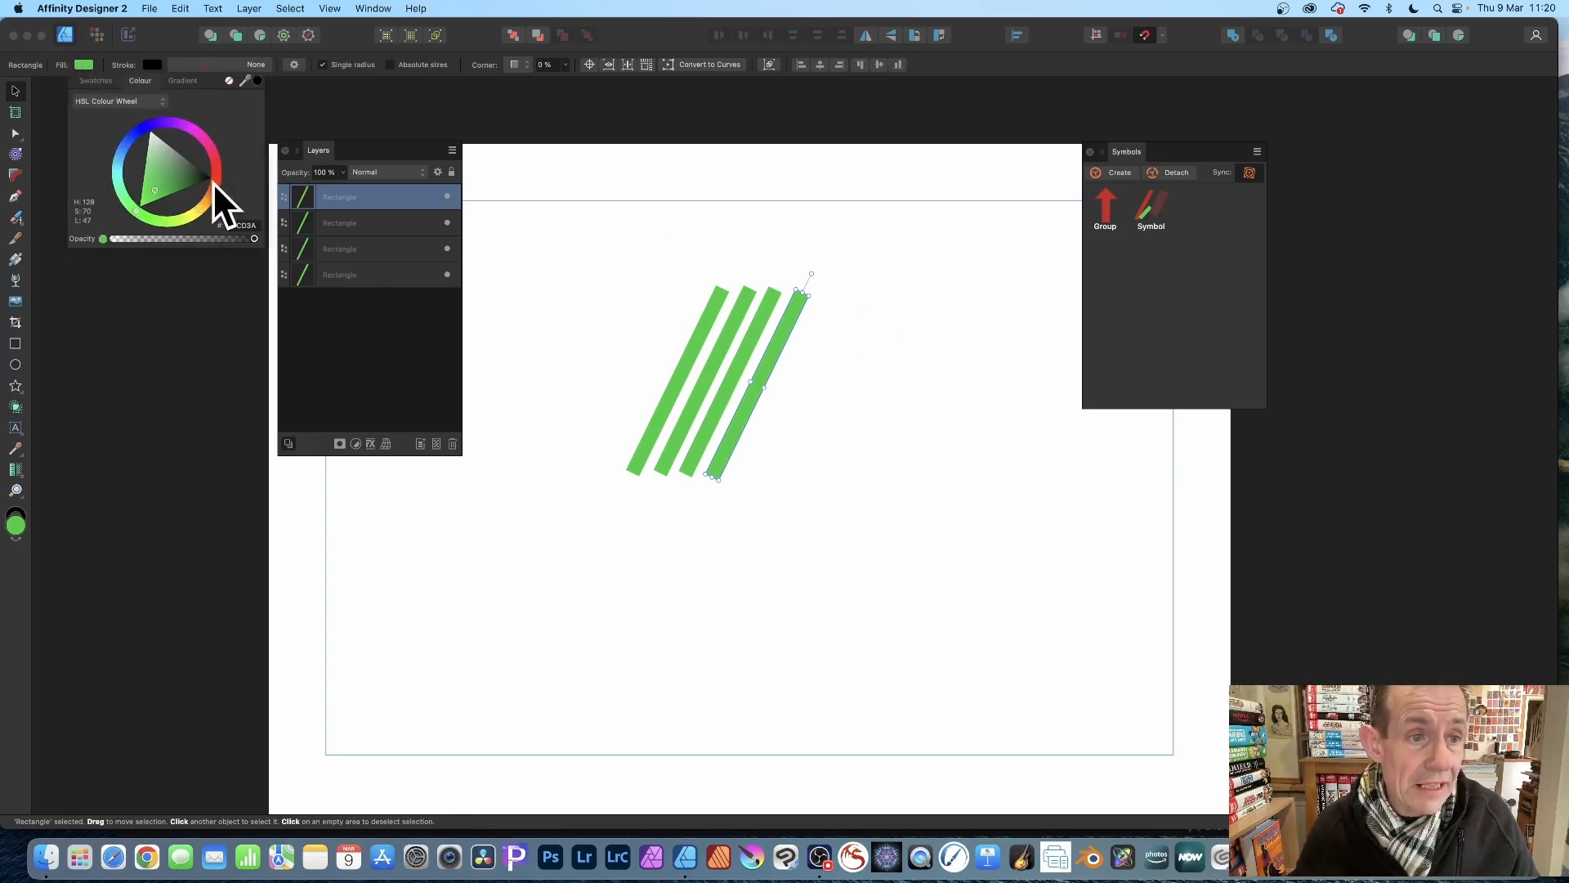
pyautogui.click(206, 182)
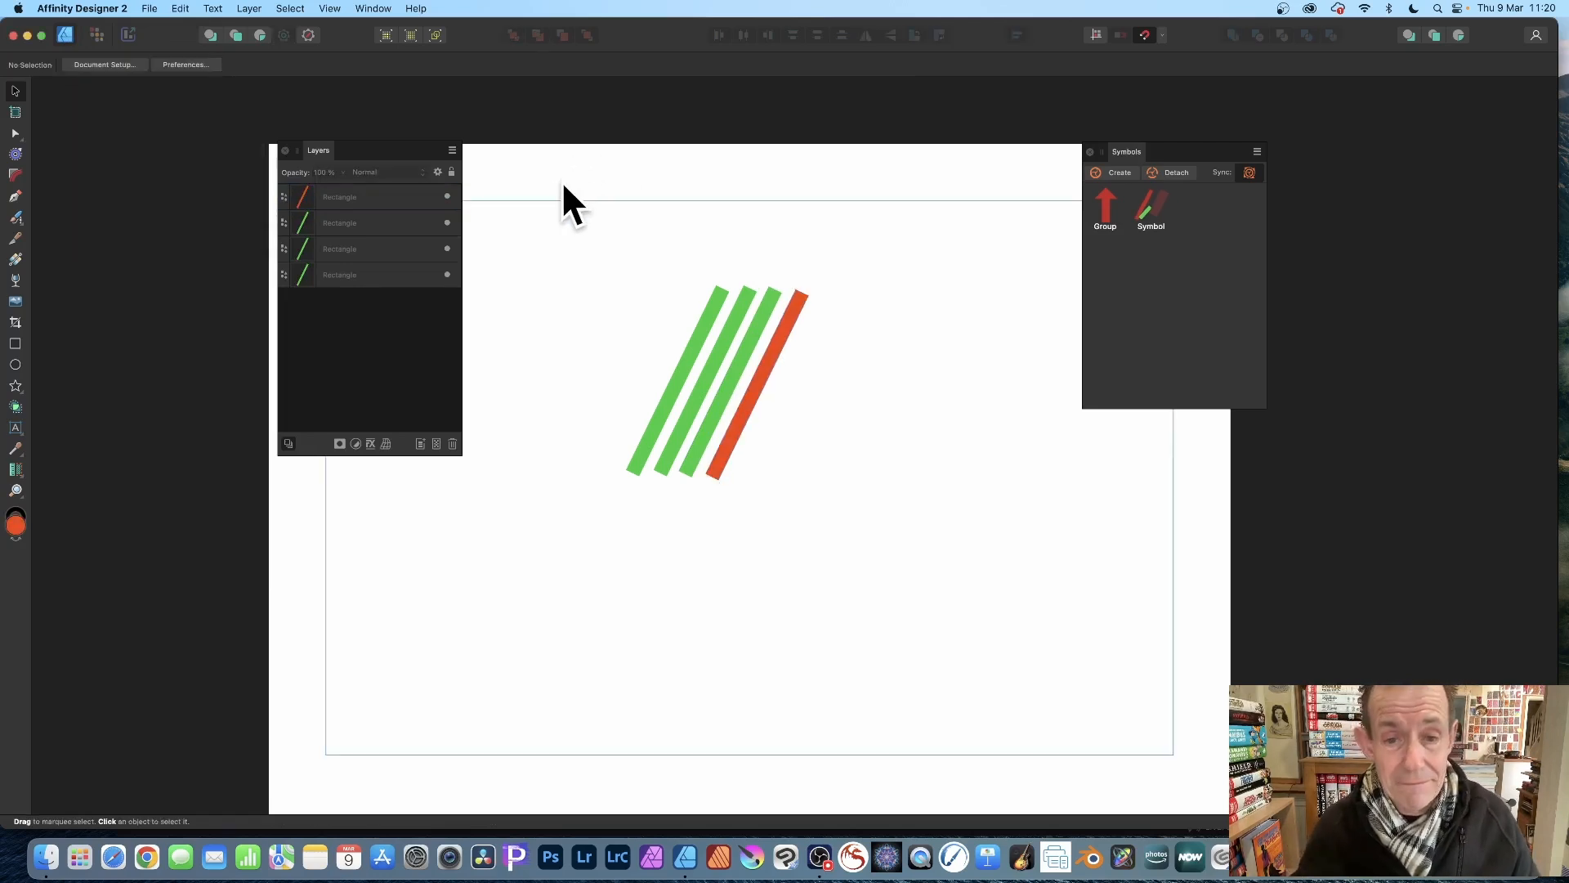
# Step: Group the four stripes and create a new symbol from the group
pyautogui.click(702, 471)
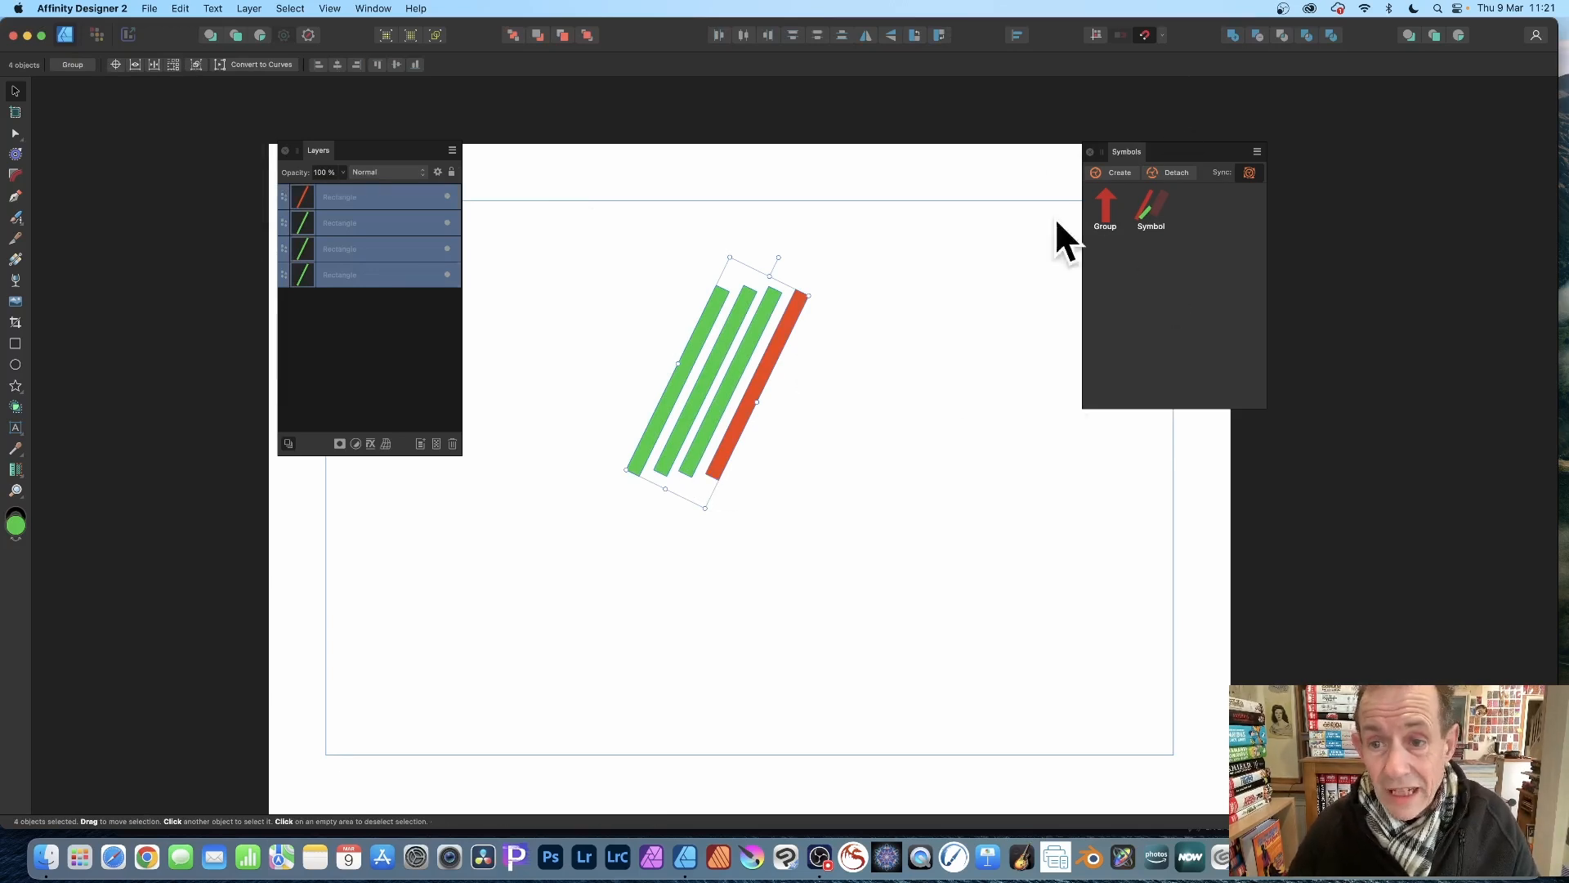
pyautogui.moveTo(1281, 211)
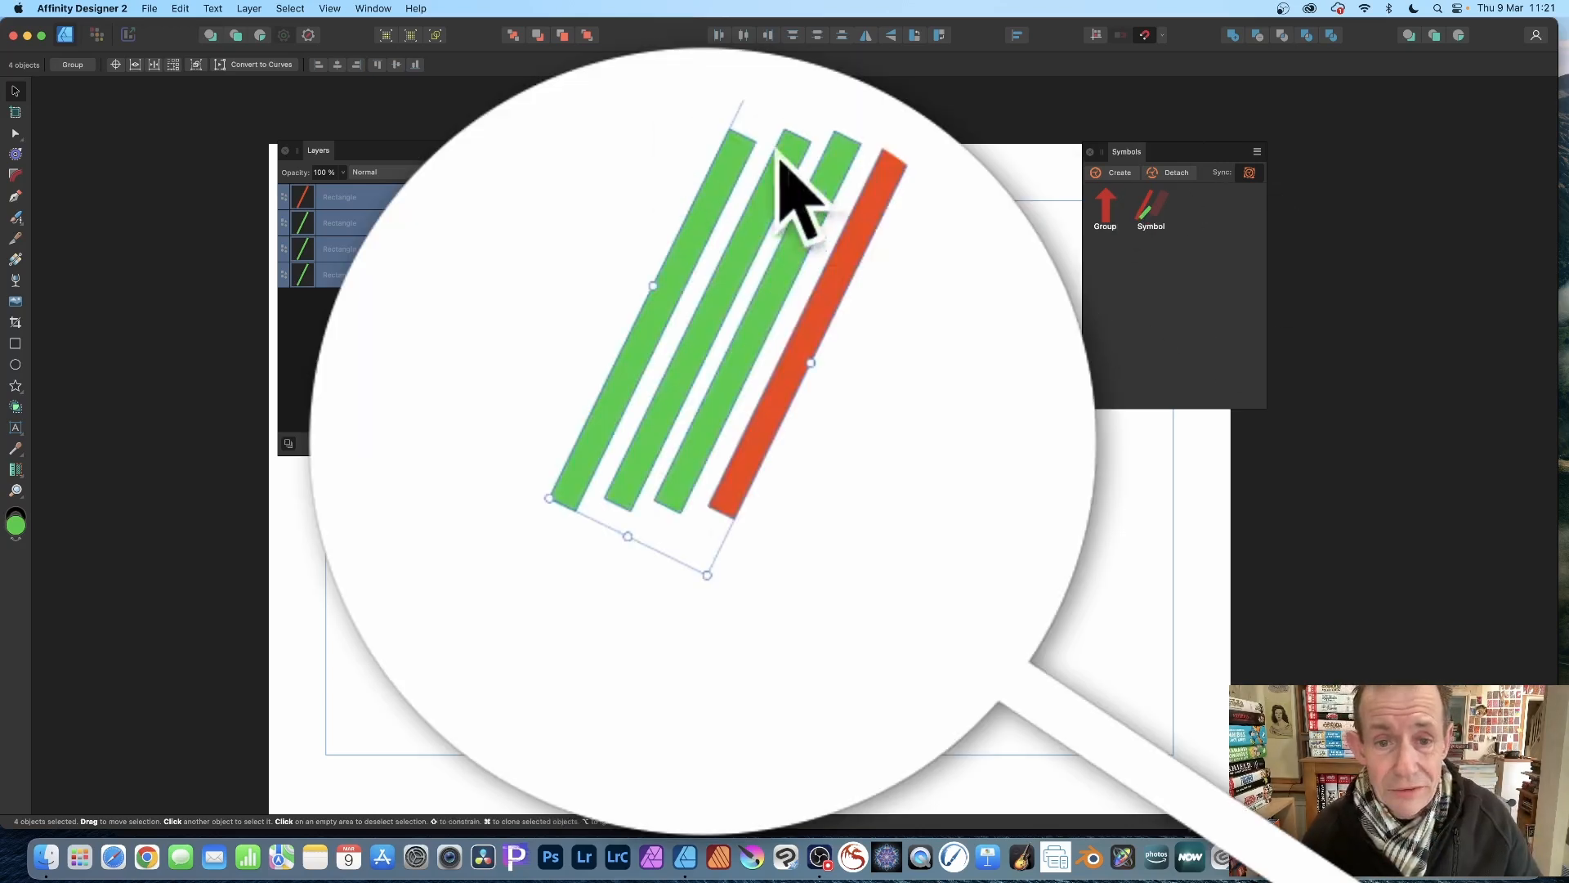
pyautogui.rightClick(801, 189)
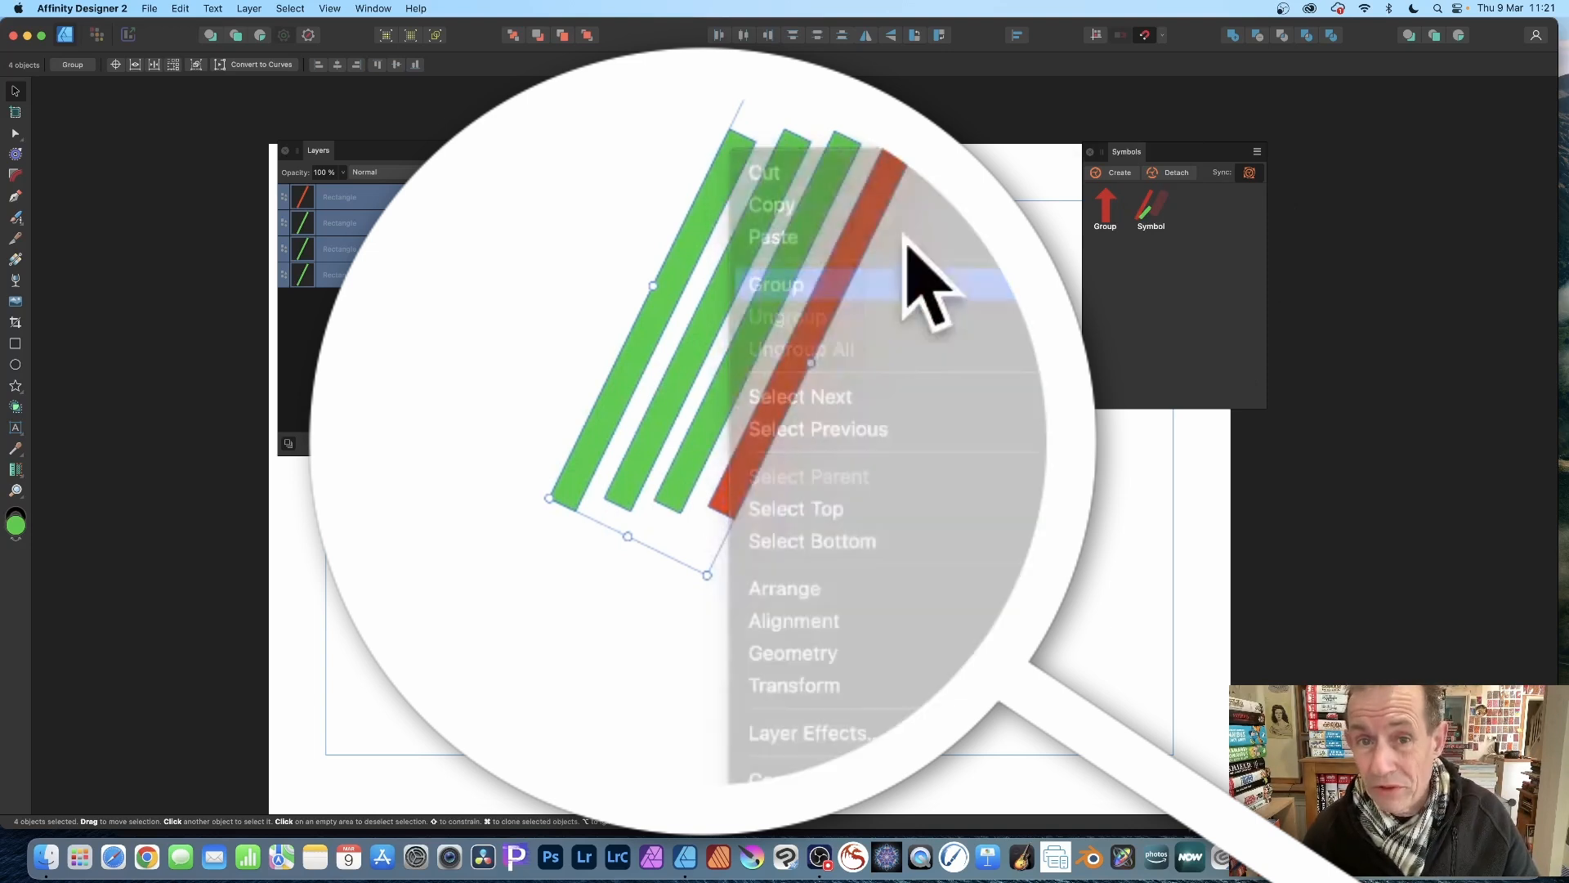
pyautogui.click(775, 284)
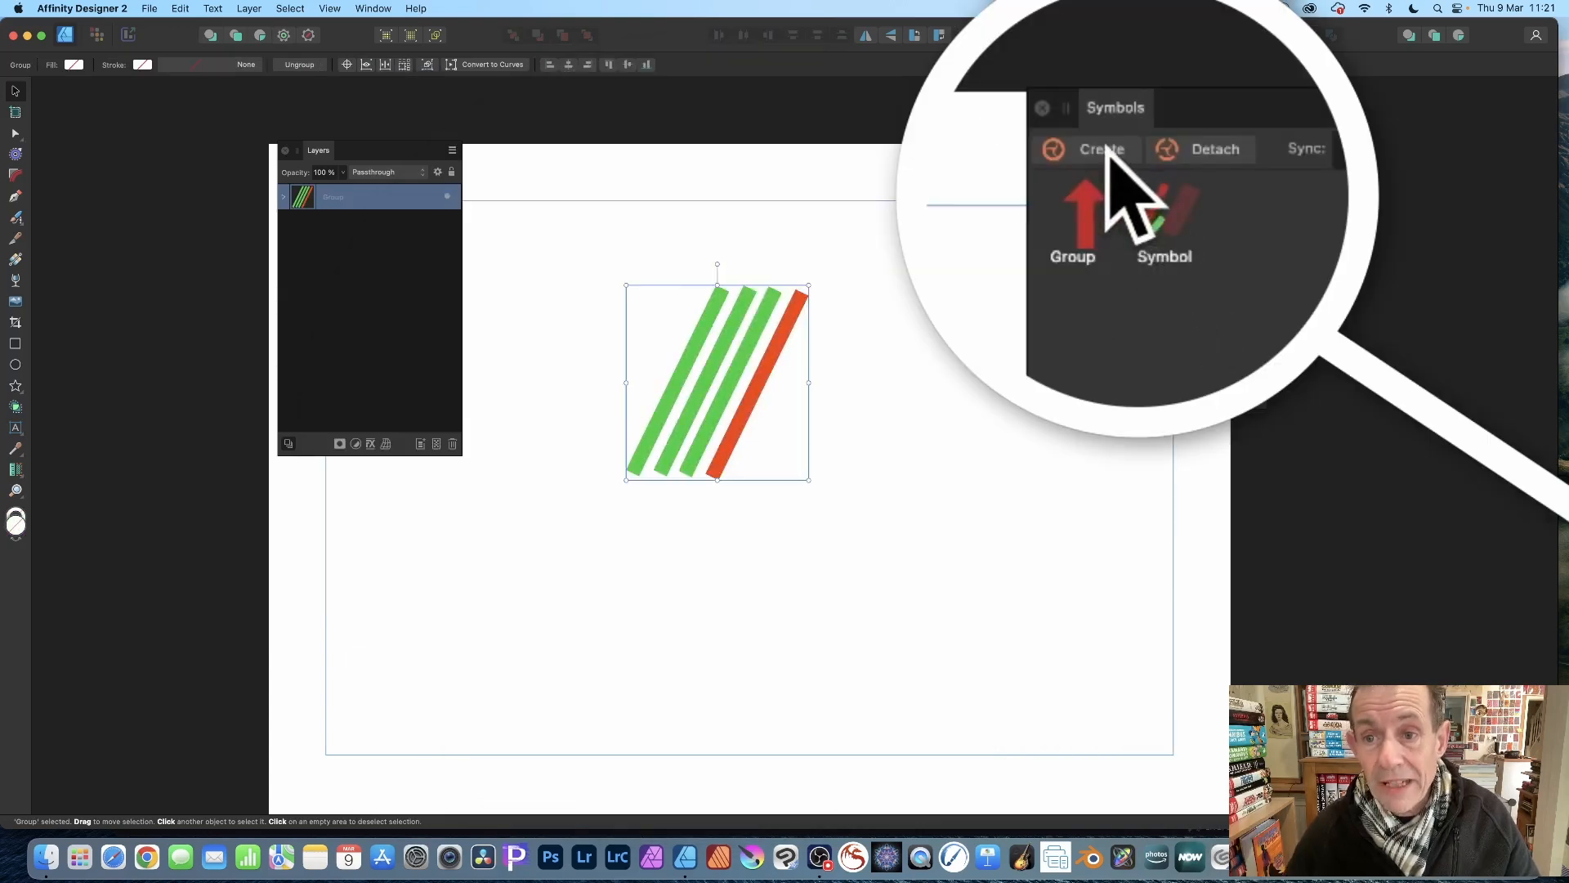
pyautogui.moveTo(1100, 149)
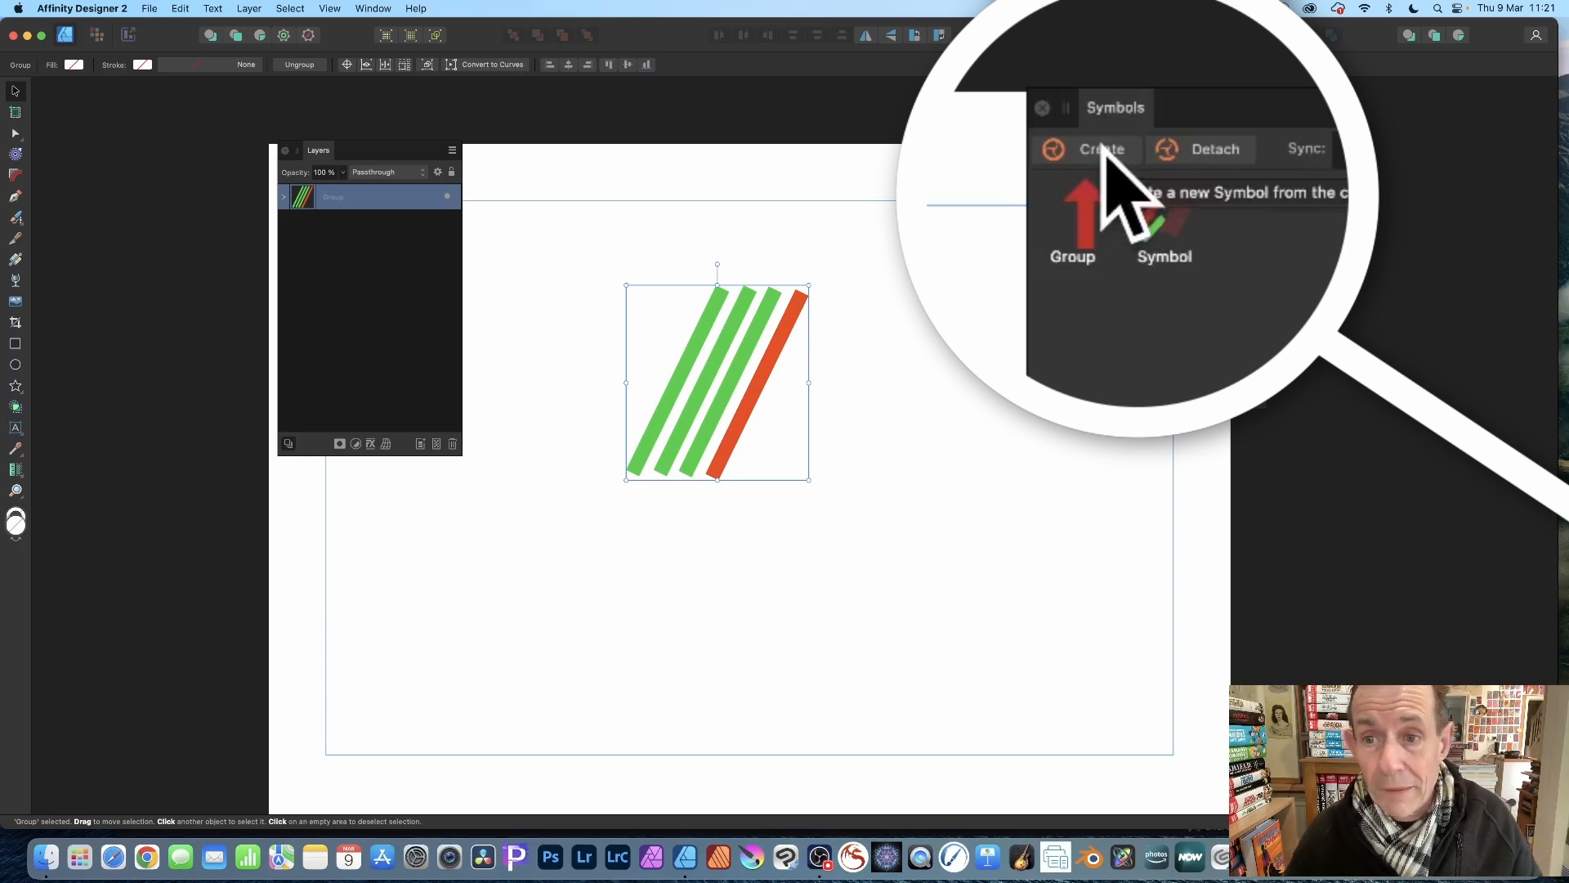
pyautogui.click(1100, 148)
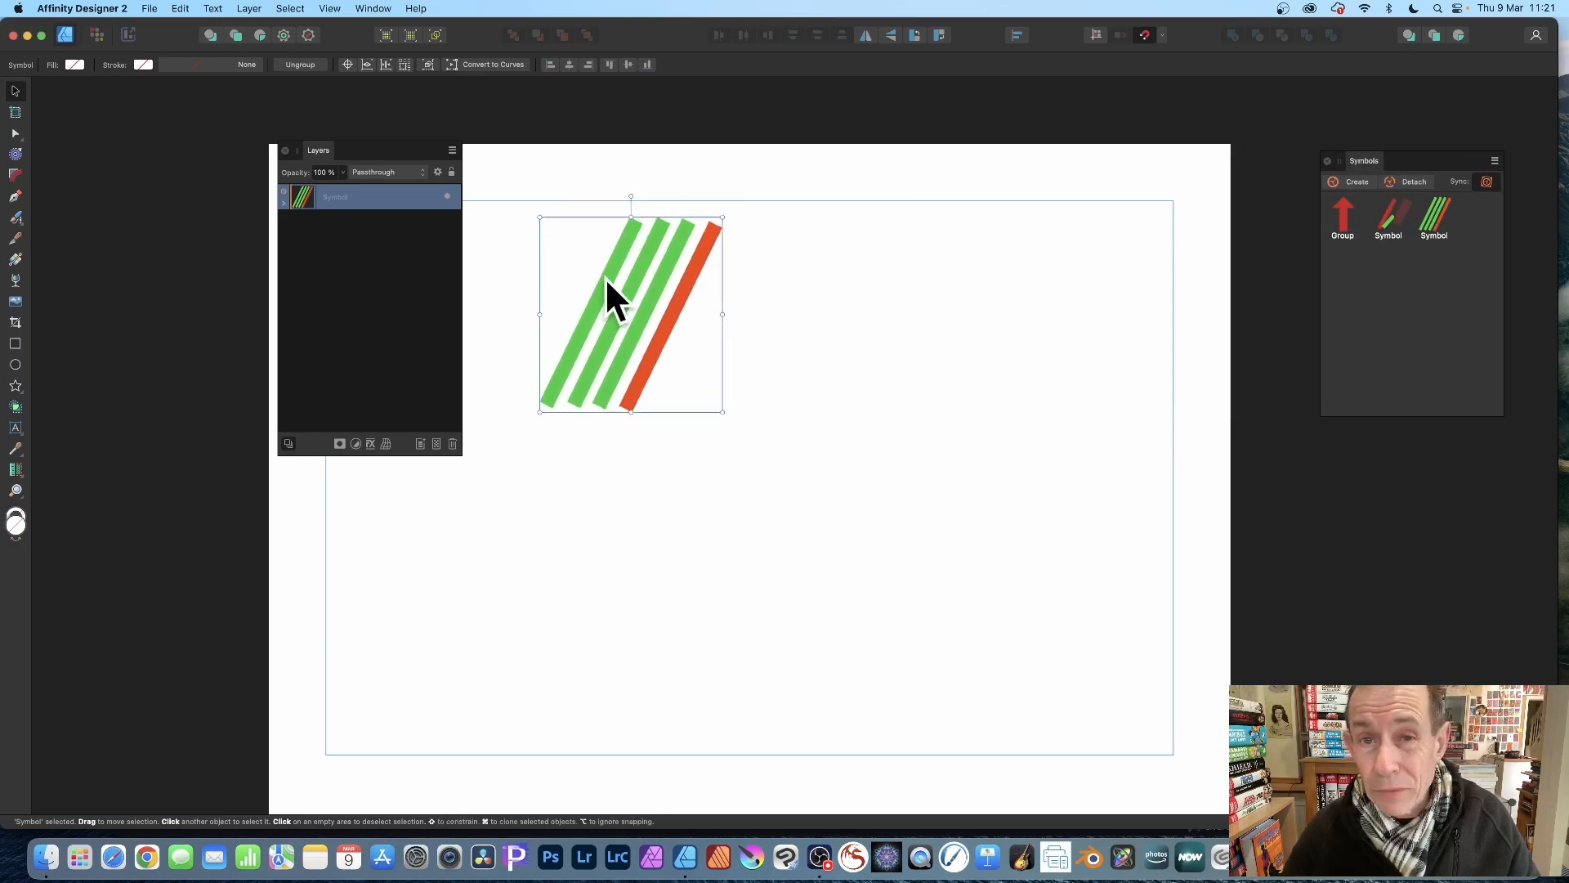
pyautogui.moveTo(656, 306)
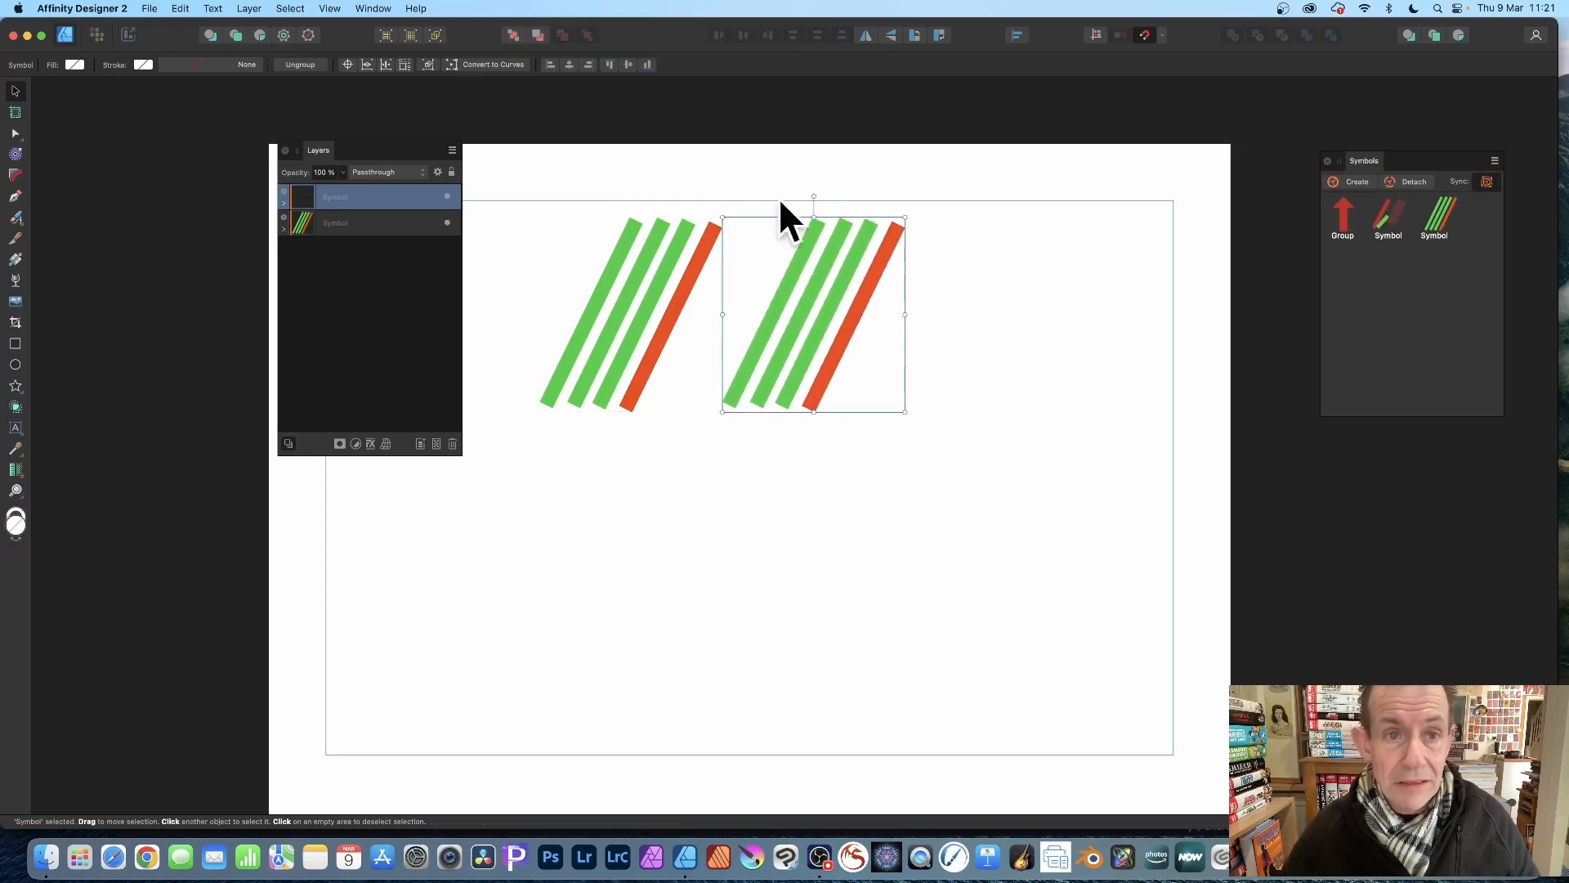
# Step: Enable snapping and clone the stripe symbol into a two-by-two grid
pyautogui.click(329, 9)
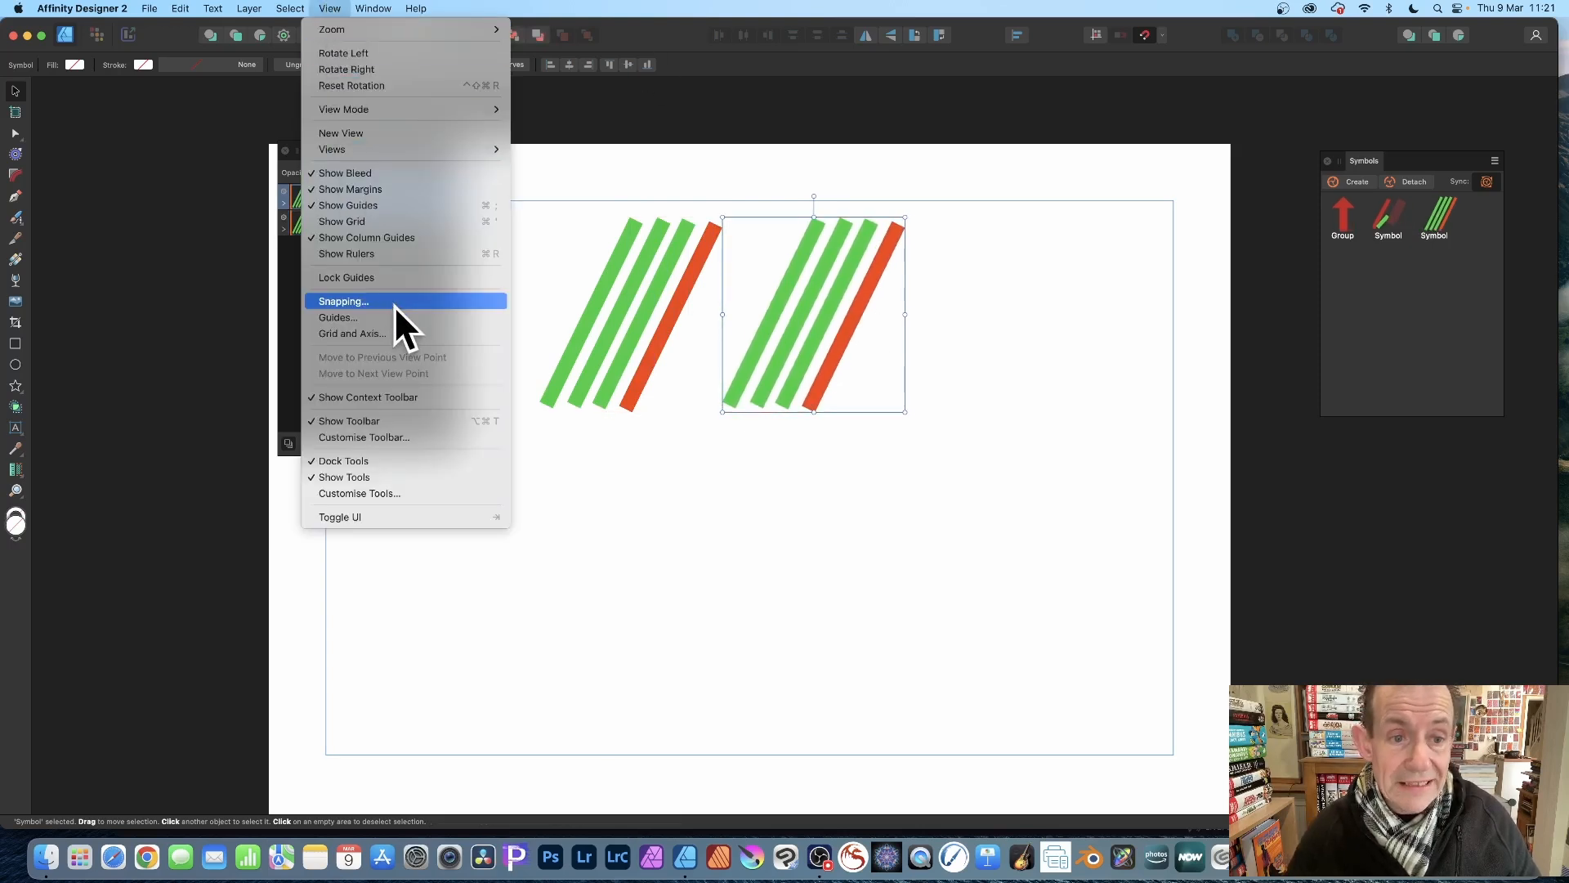
pyautogui.moveTo(575, 340)
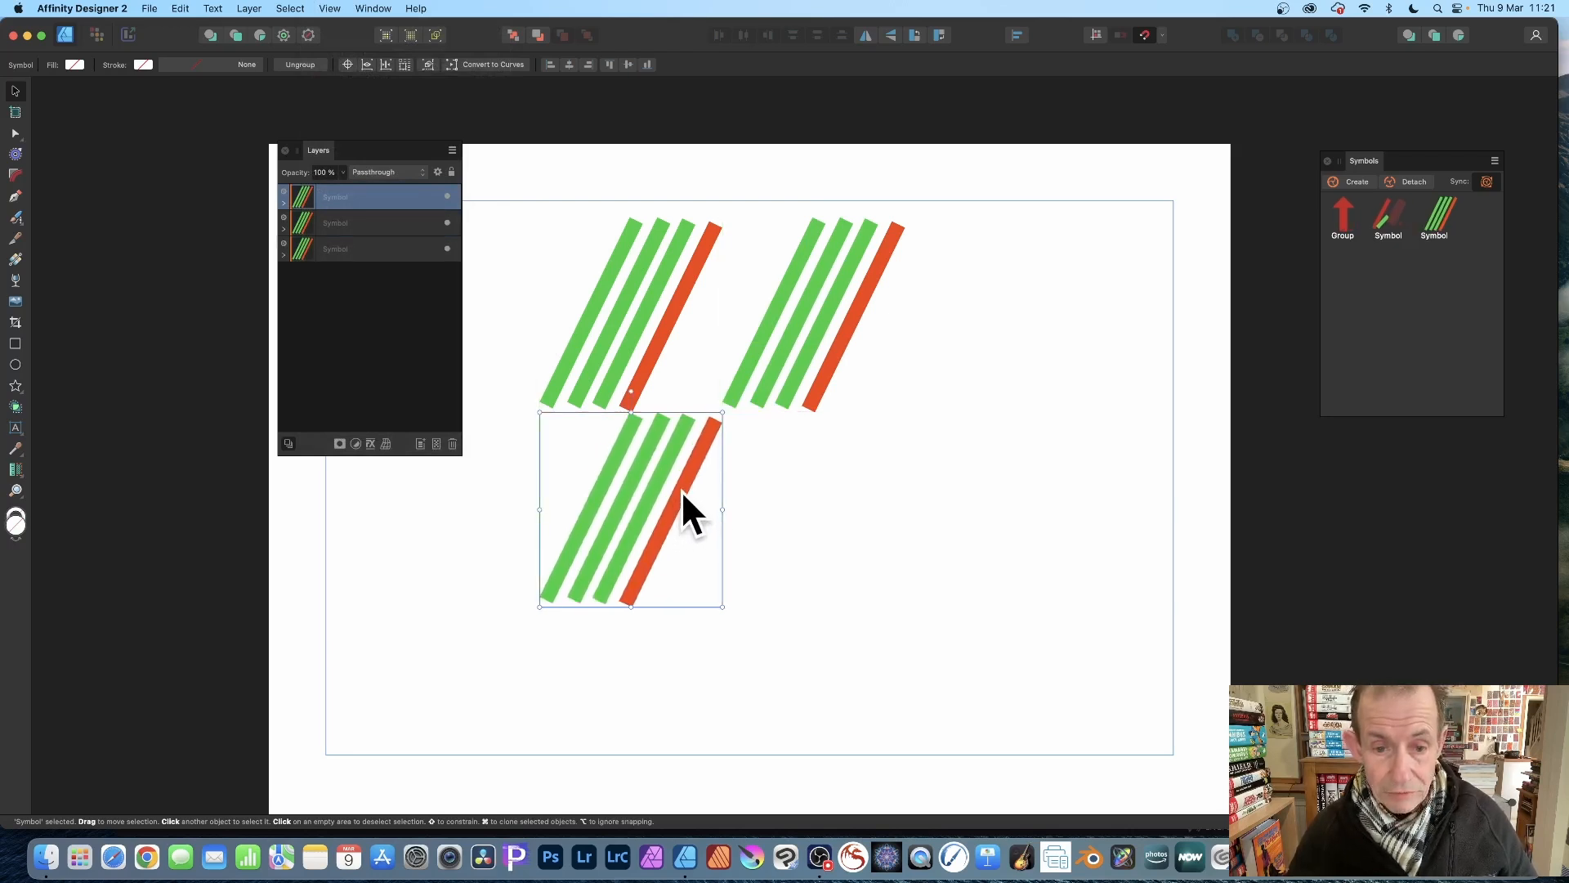
pyautogui.moveTo(690, 510); pyautogui.dragTo(871, 515)
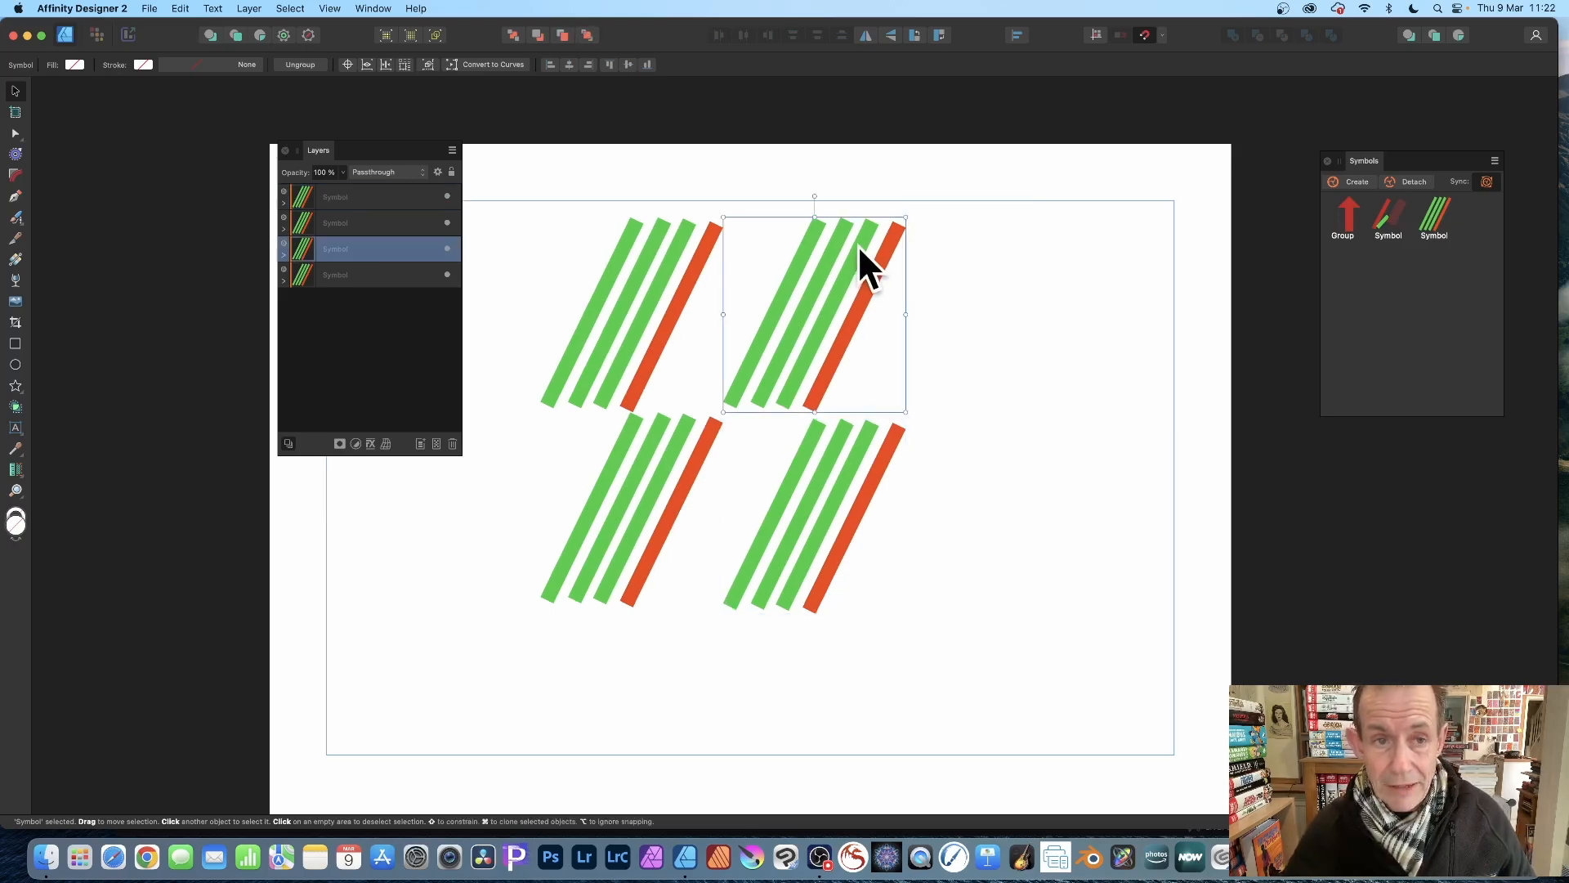
# Step: Flip the lower-right stripe symbol horizontally via Layer > Transform
pyautogui.click(248, 9)
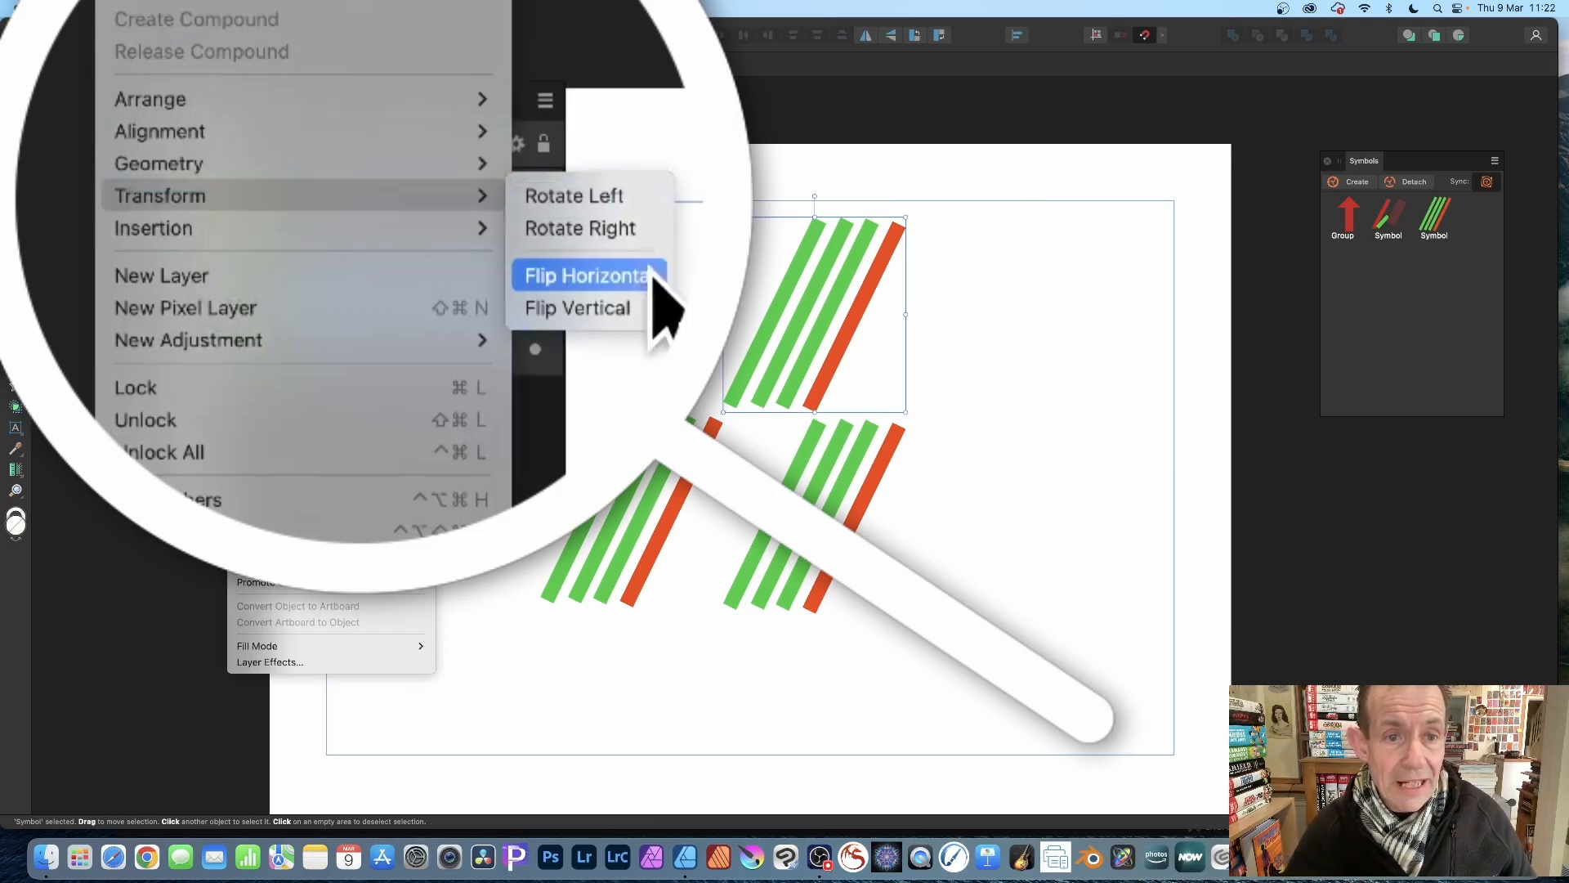
pyautogui.click(585, 275)
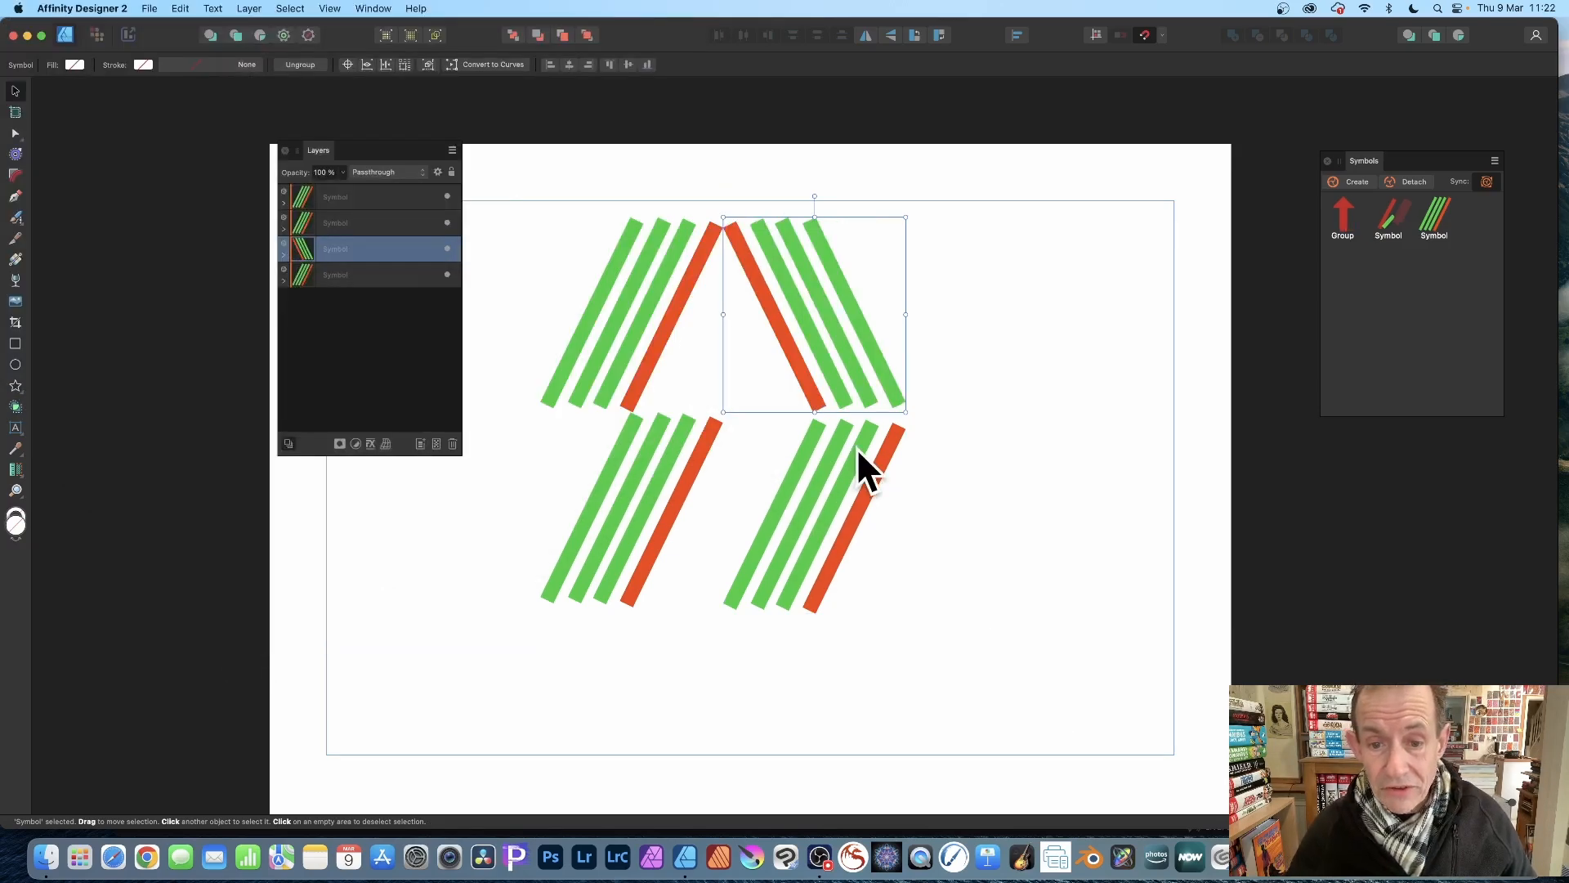
pyautogui.click(249, 8)
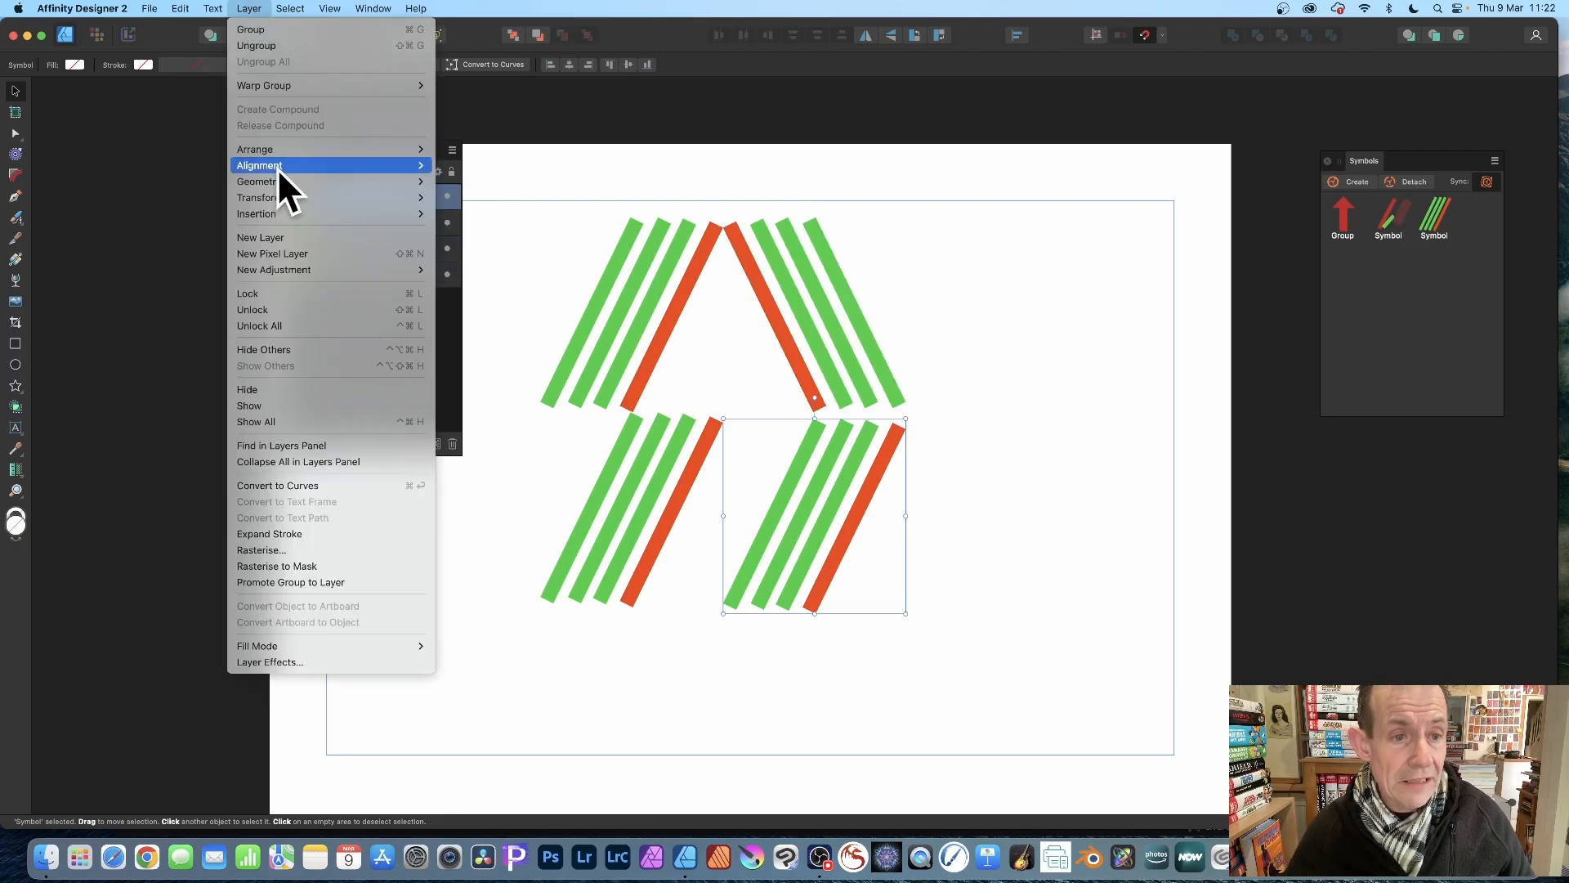
pyautogui.moveTo(291, 197)
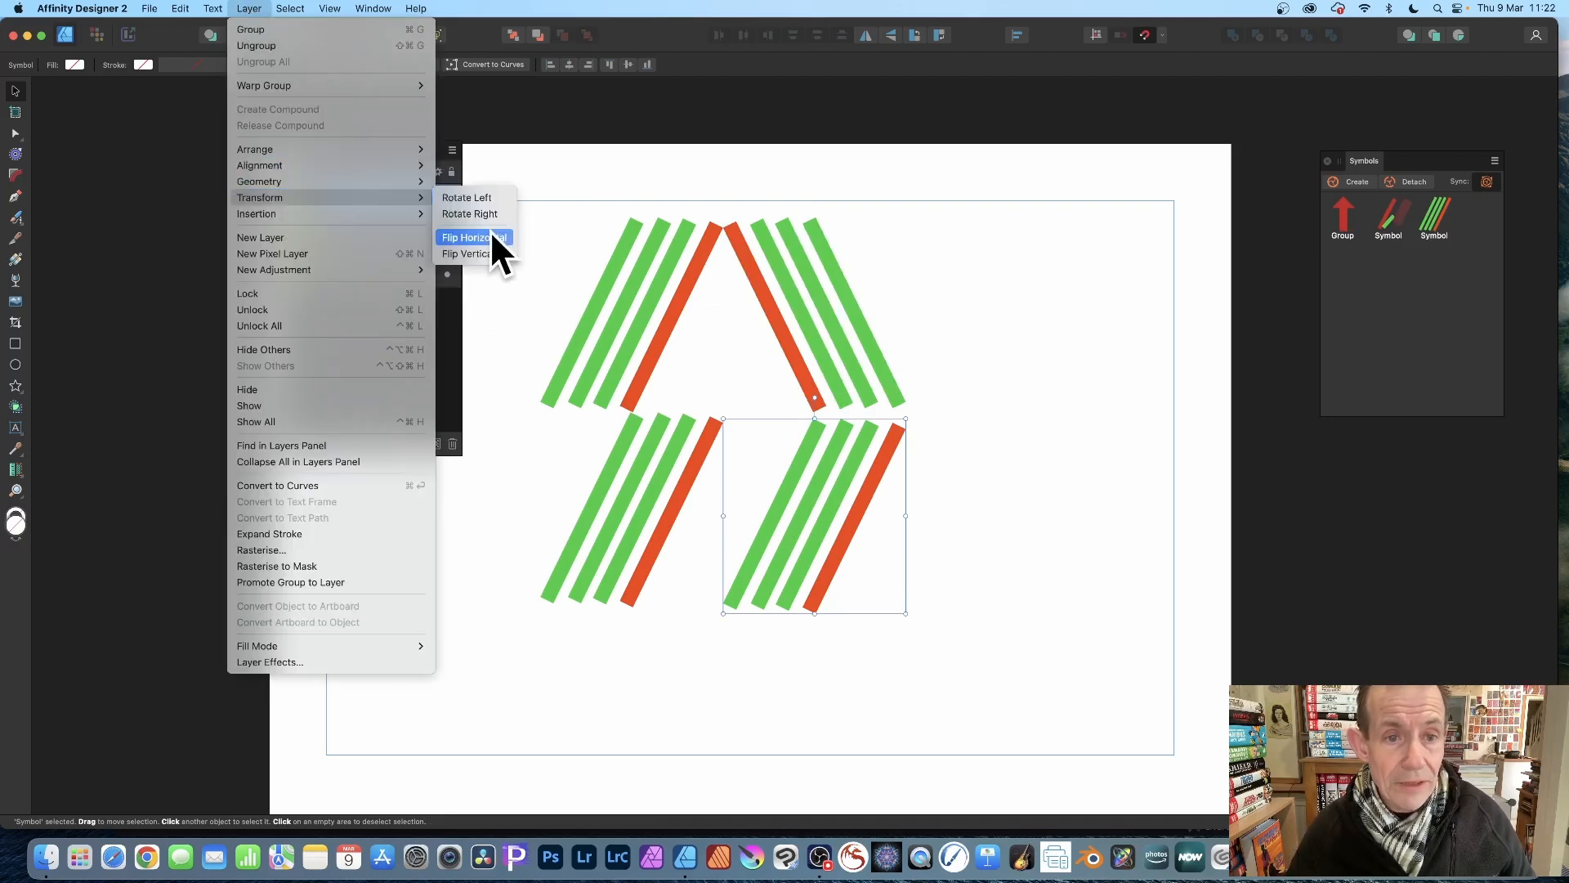
pyautogui.click(474, 237)
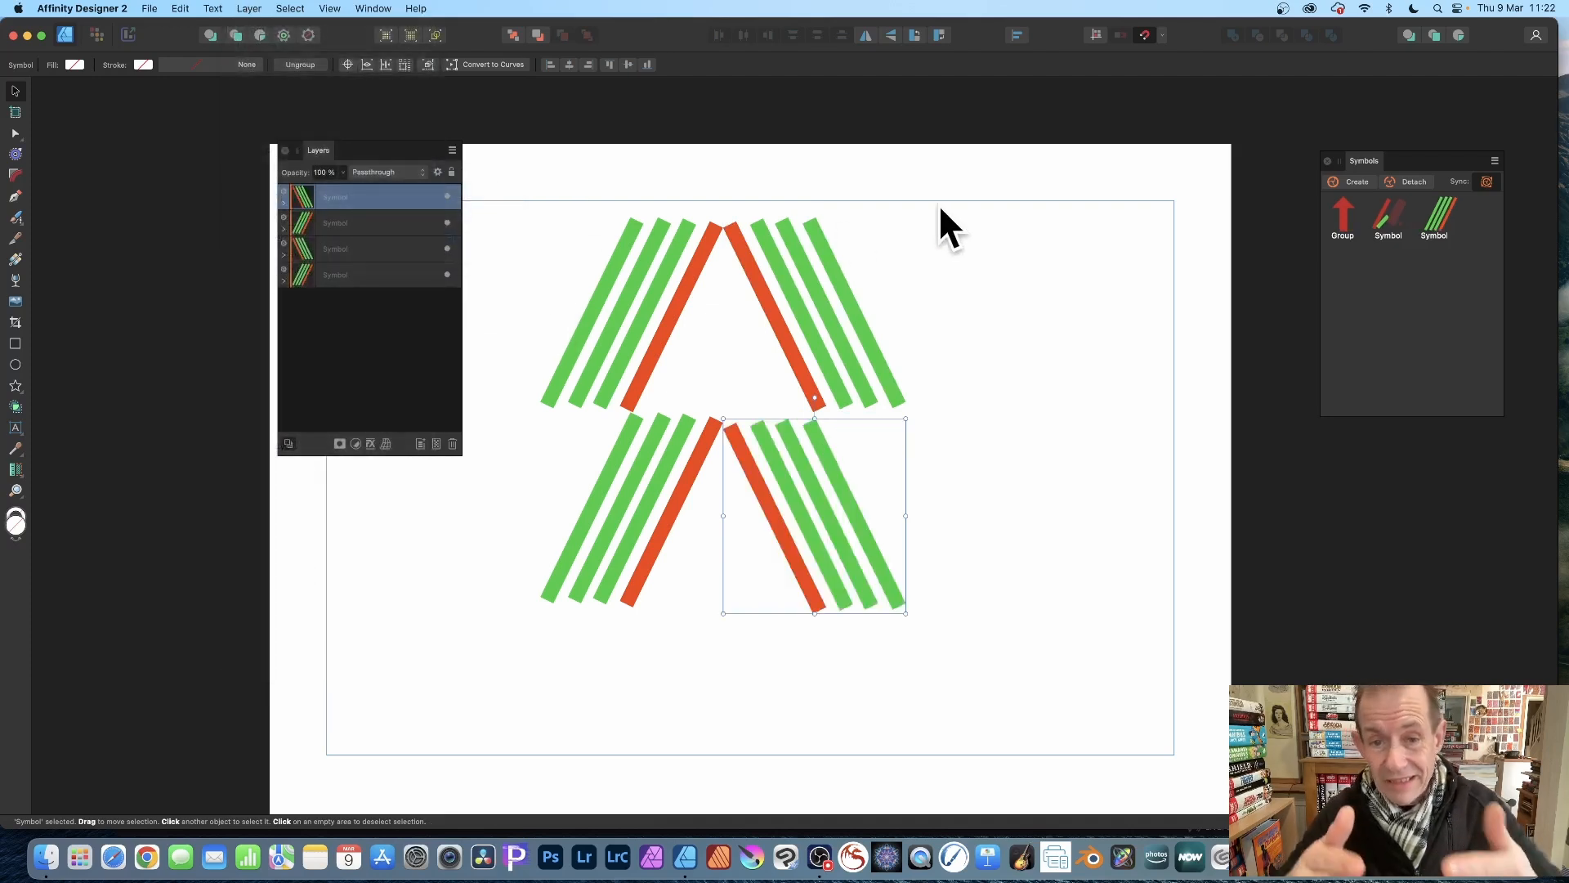
pyautogui.moveTo(466, 435)
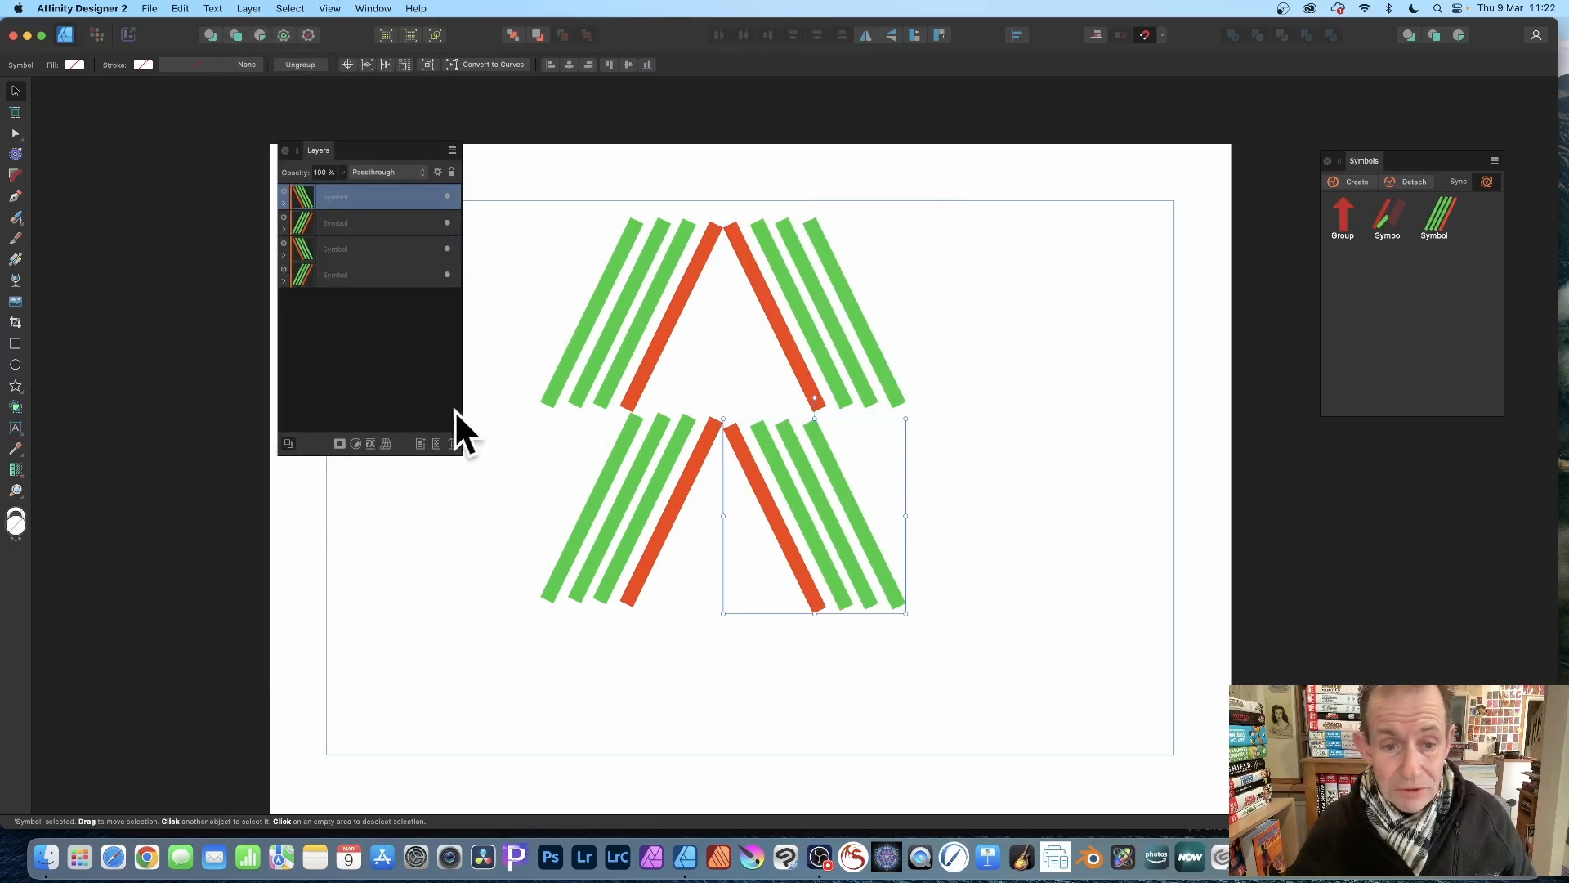
# Step: Select the lower pair of symbols and flip them vertically to close the diamond
pyautogui.moveTo(480, 400); pyautogui.dragTo(1086, 660)
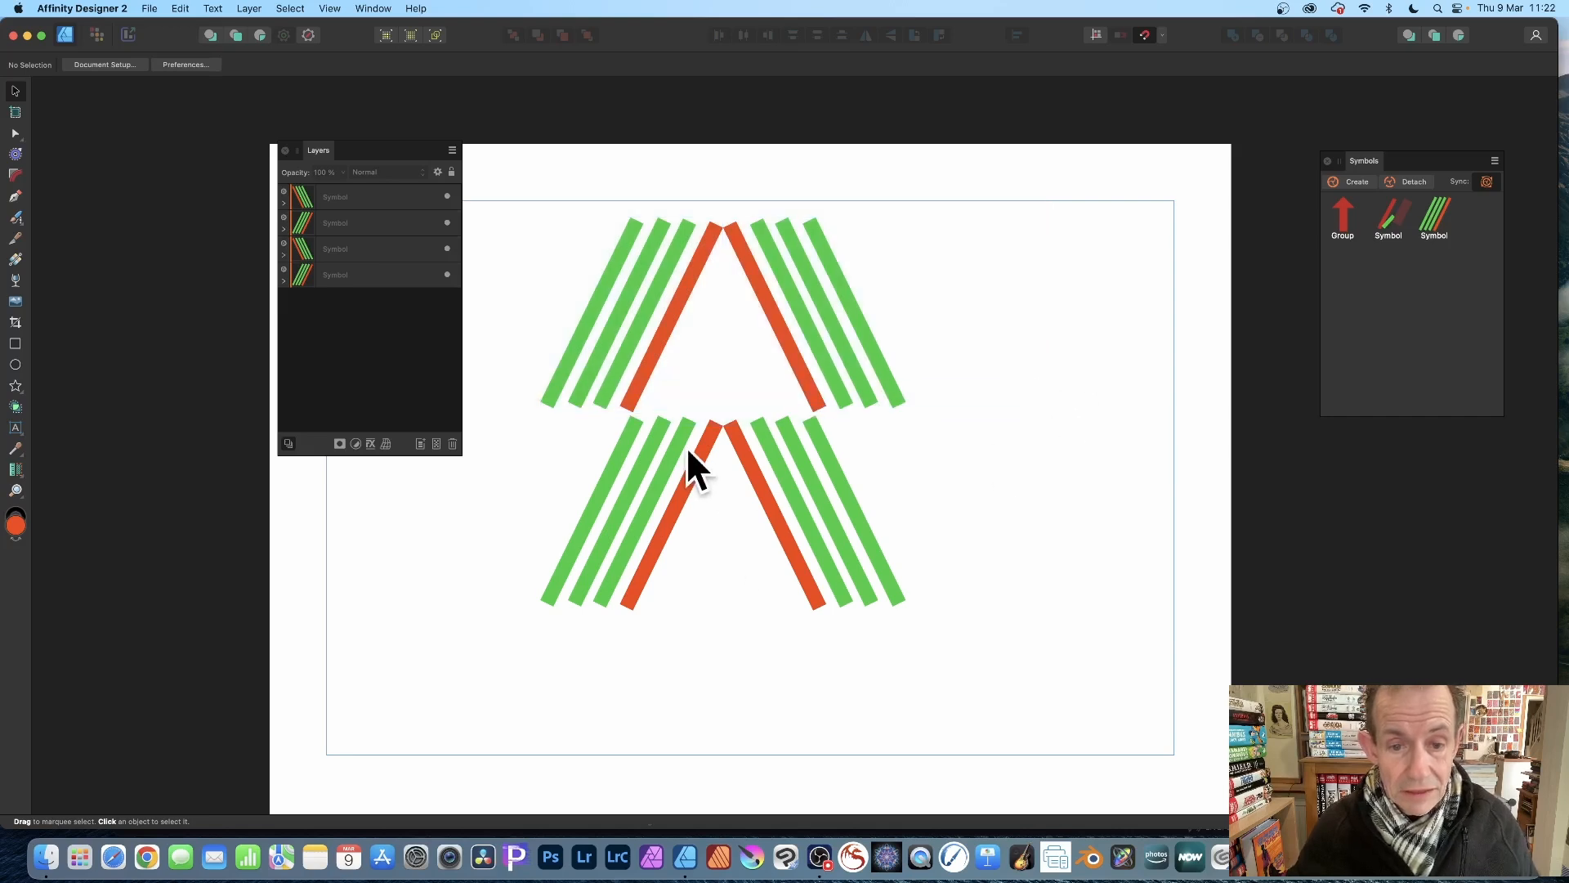
pyautogui.click(693, 465)
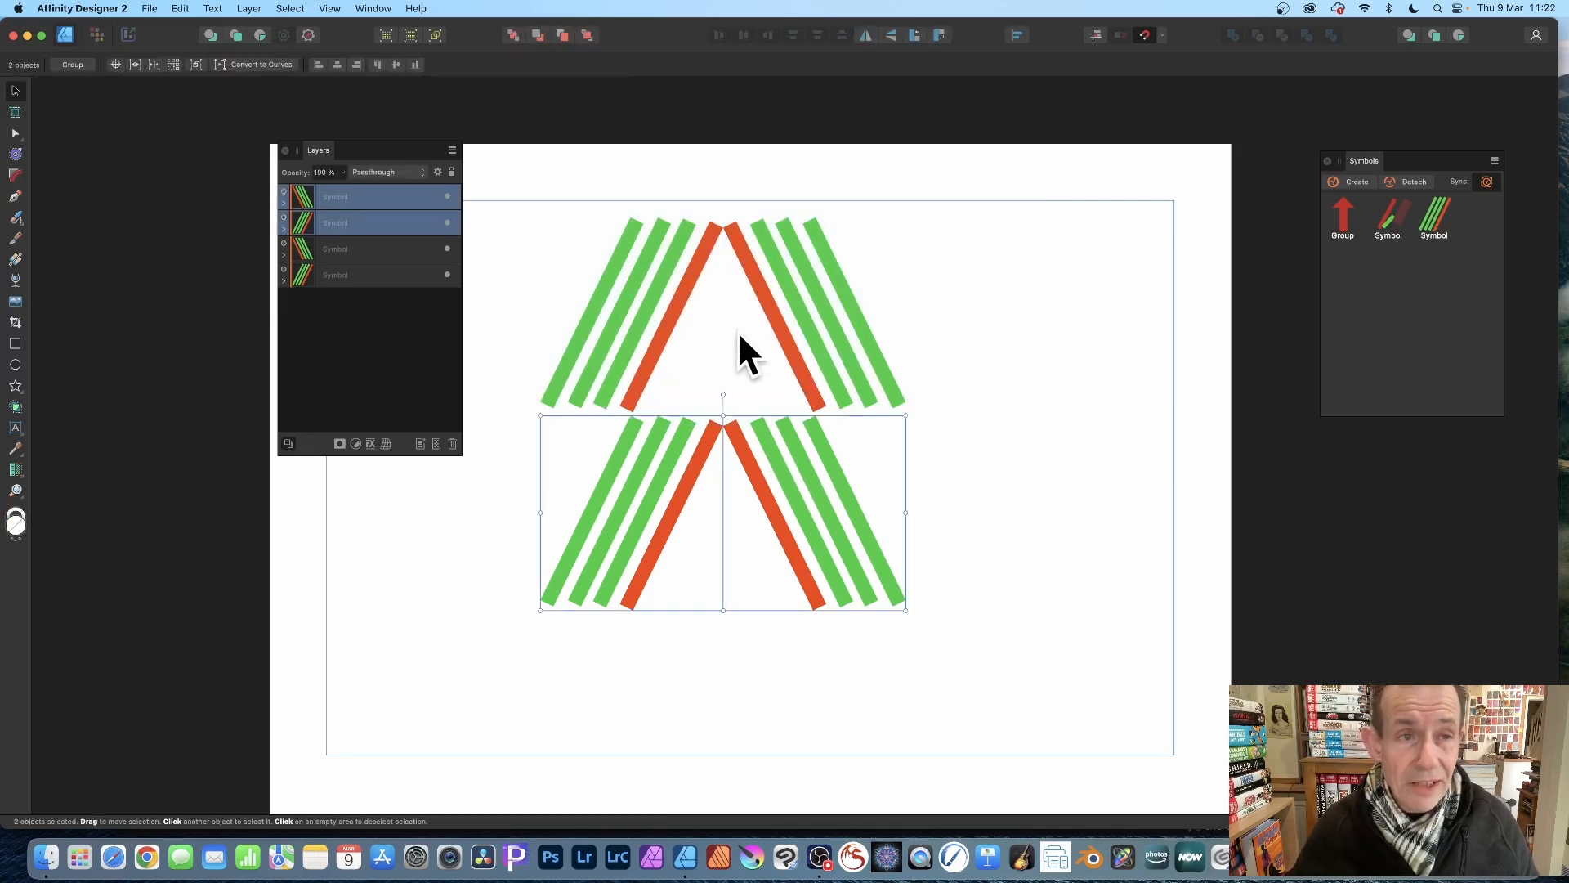
pyautogui.click(248, 8)
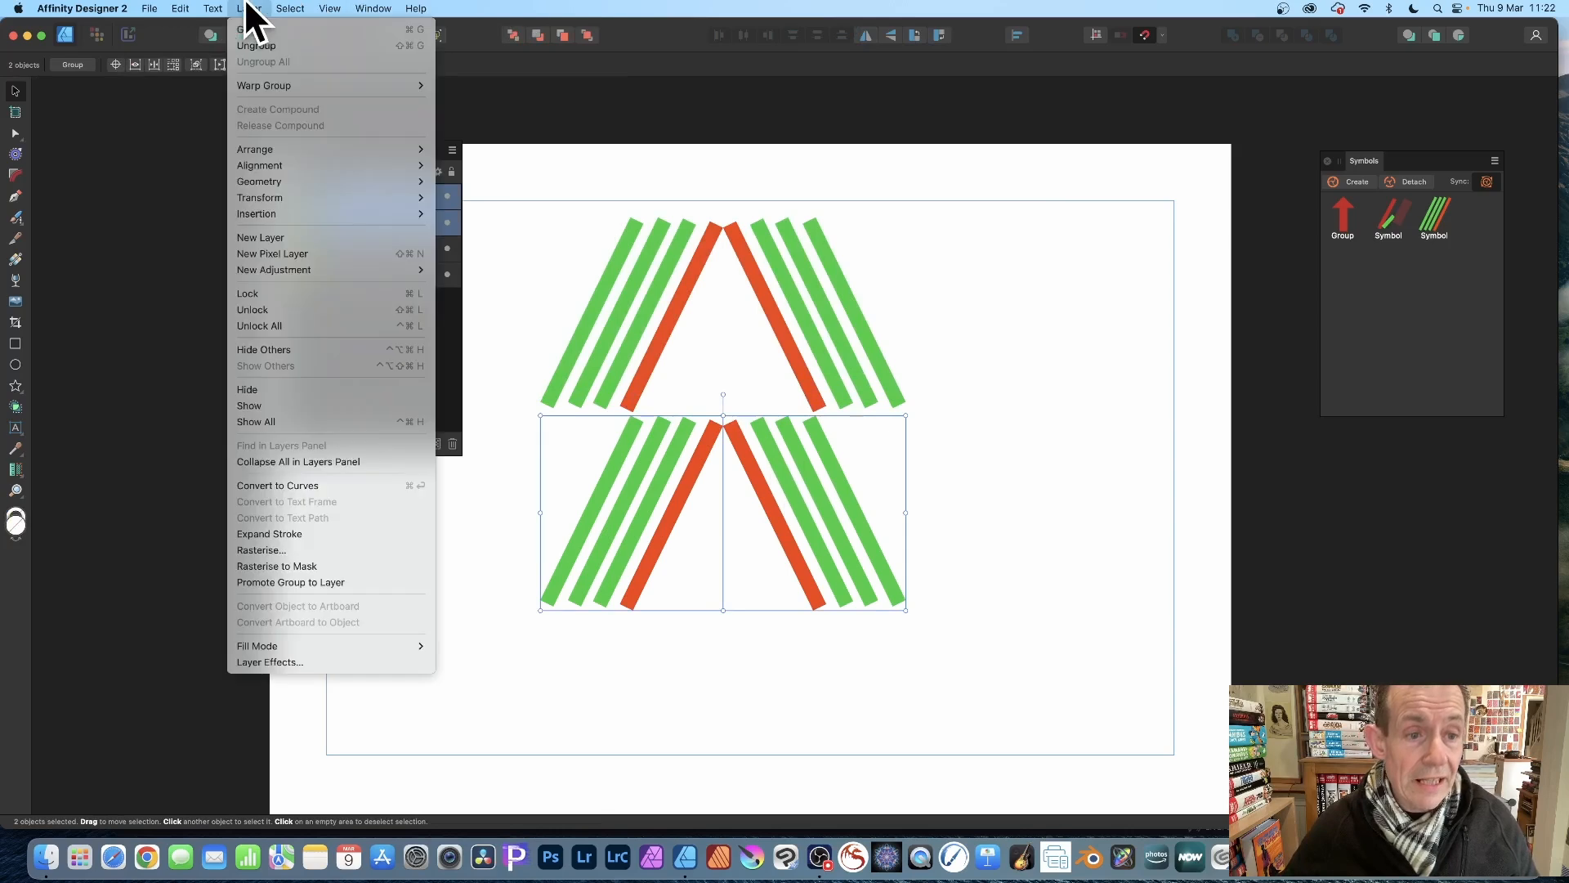
pyautogui.moveTo(260, 198)
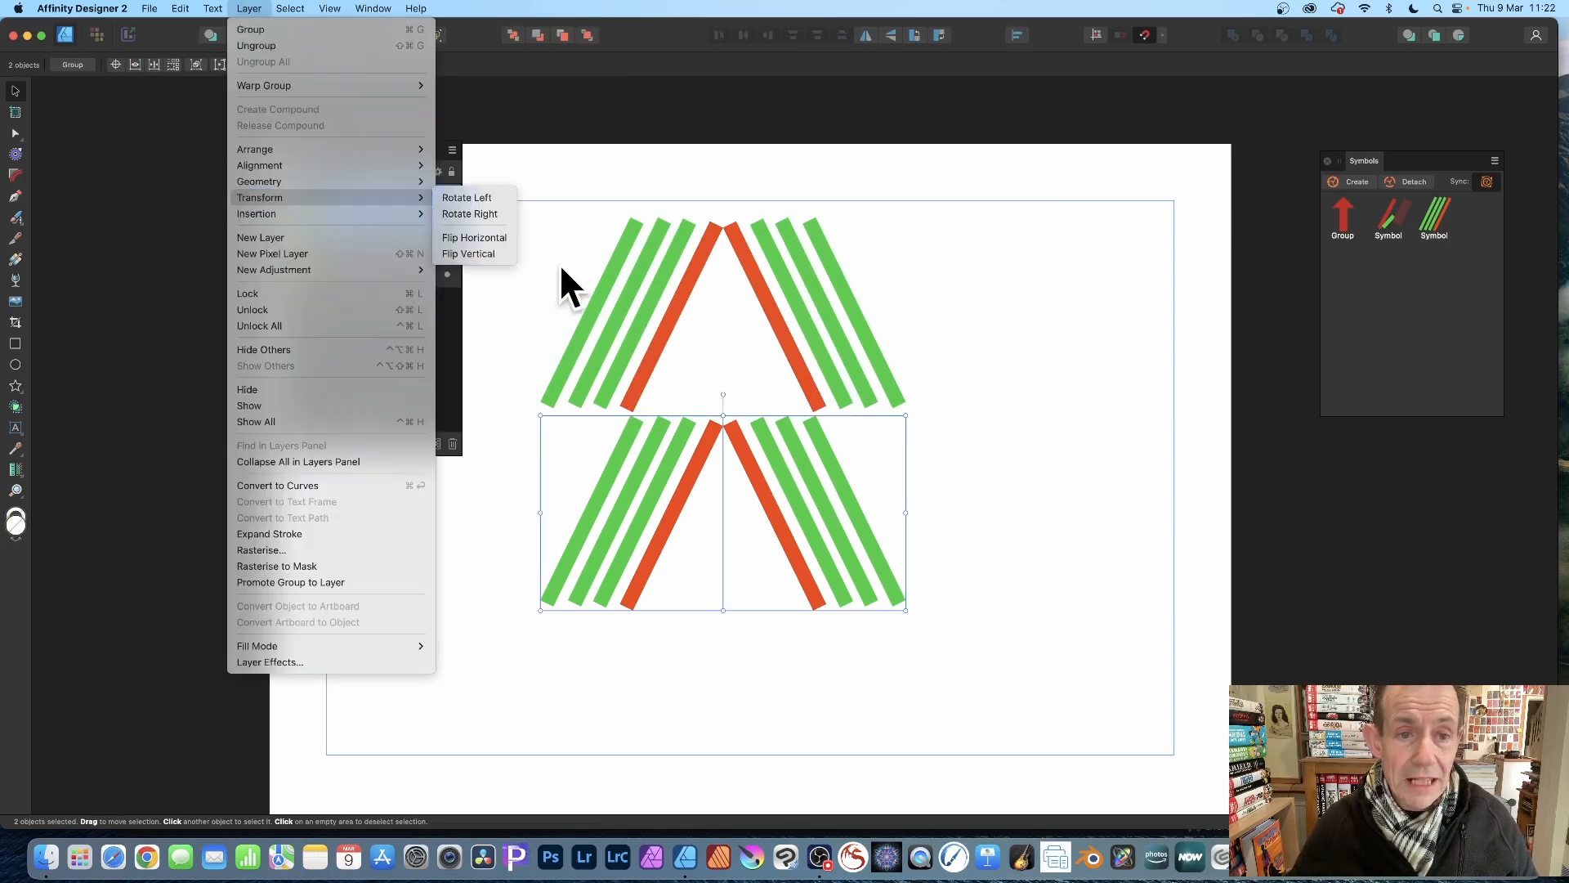
pyautogui.click(469, 253)
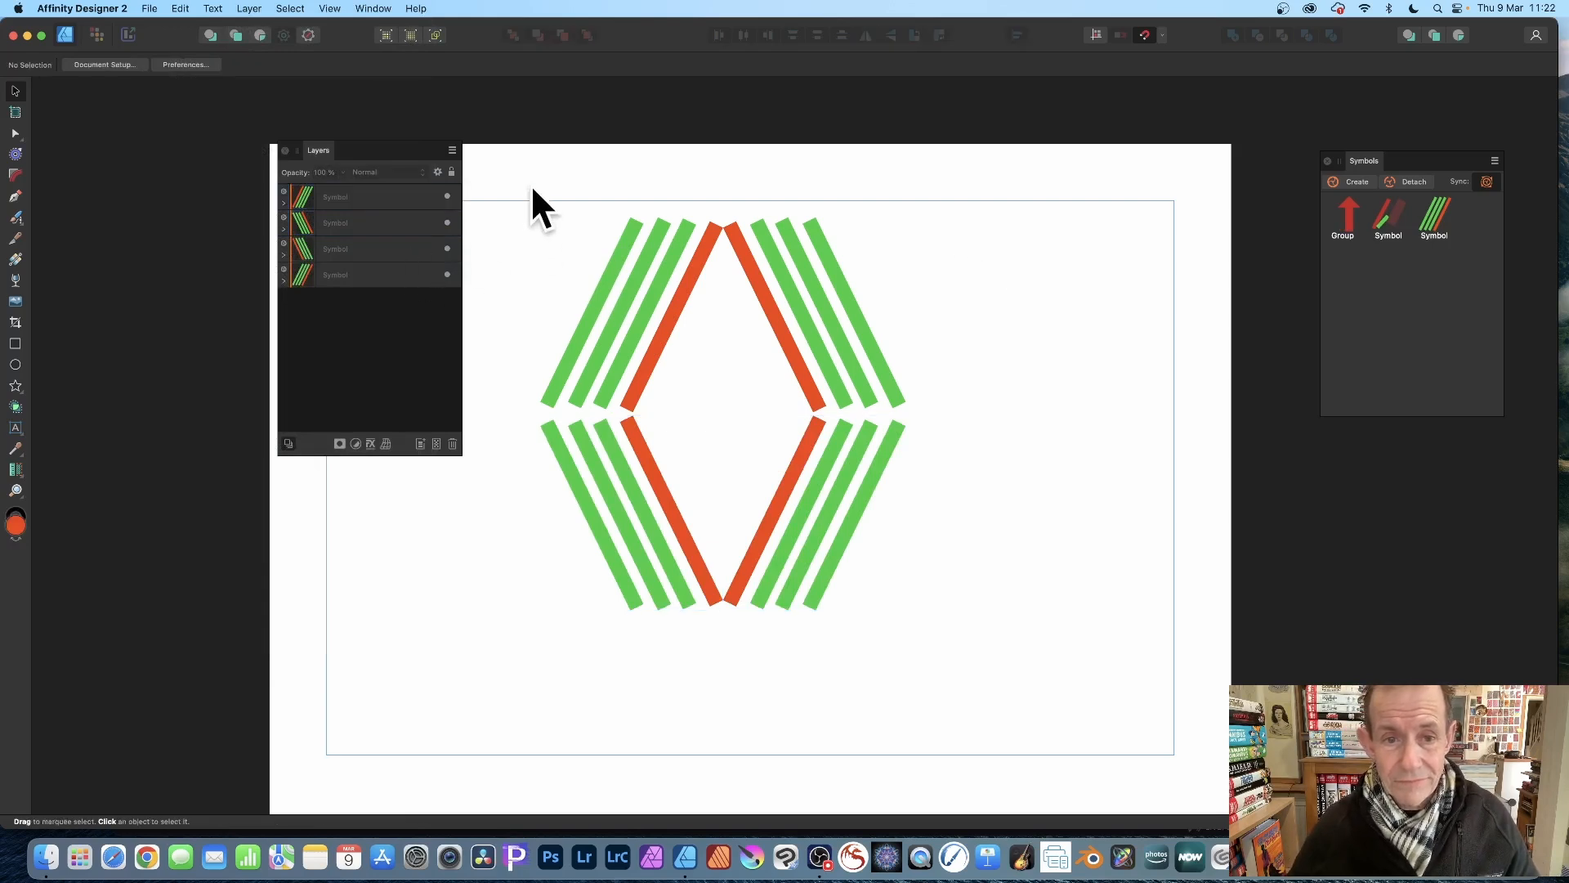
# Step: Marquee-select all four stripe symbols and group them into one diamond
pyautogui.moveTo(536, 194); pyautogui.dragTo(891, 616)
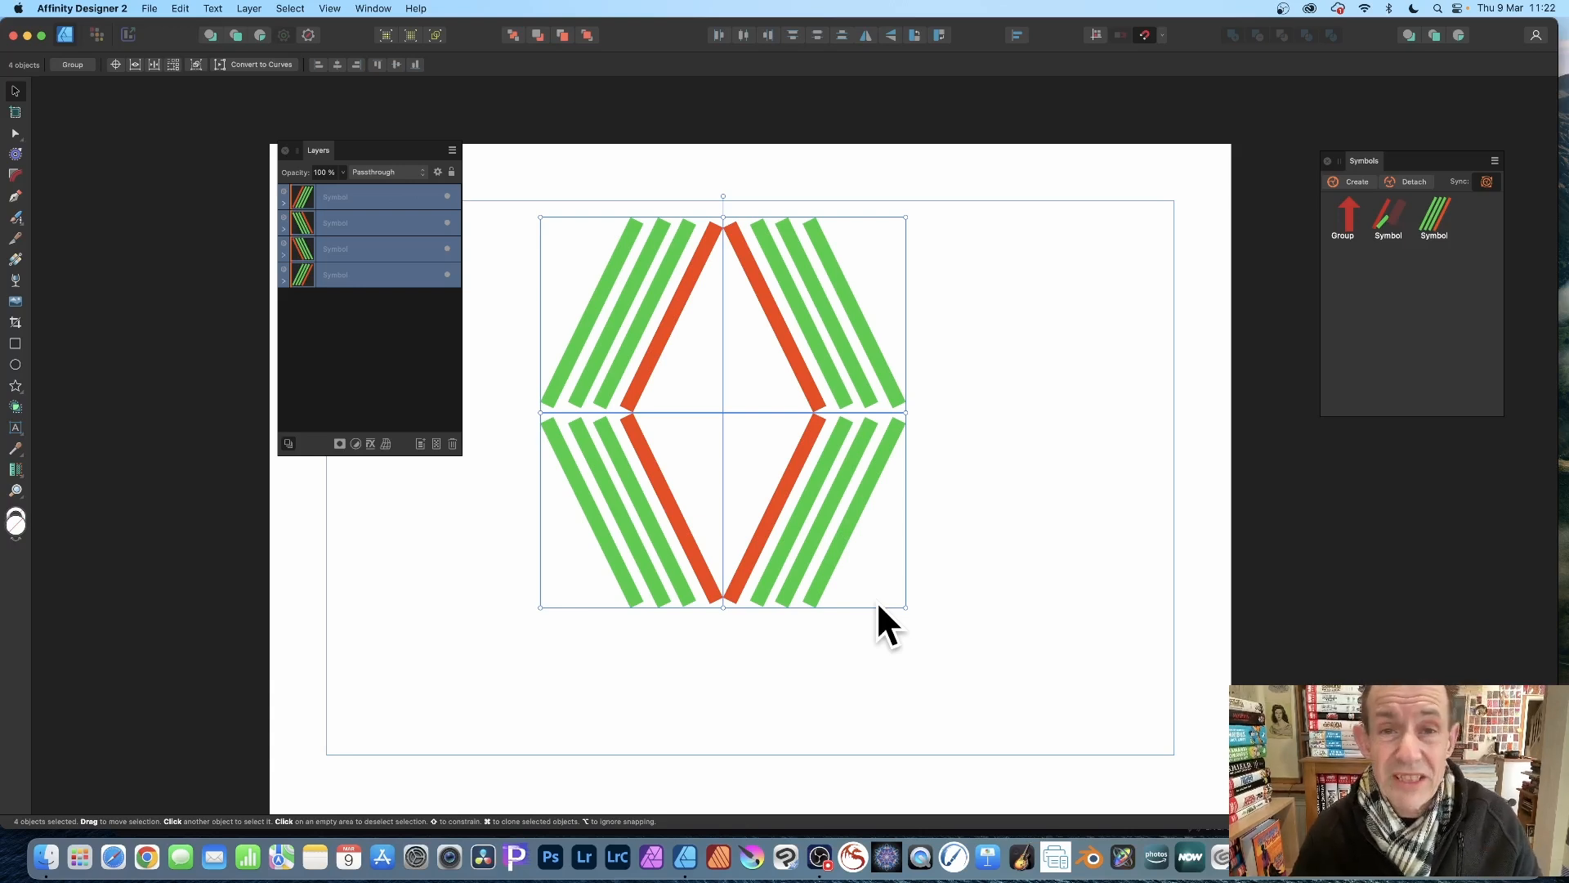
pyautogui.rightClick(335, 196)
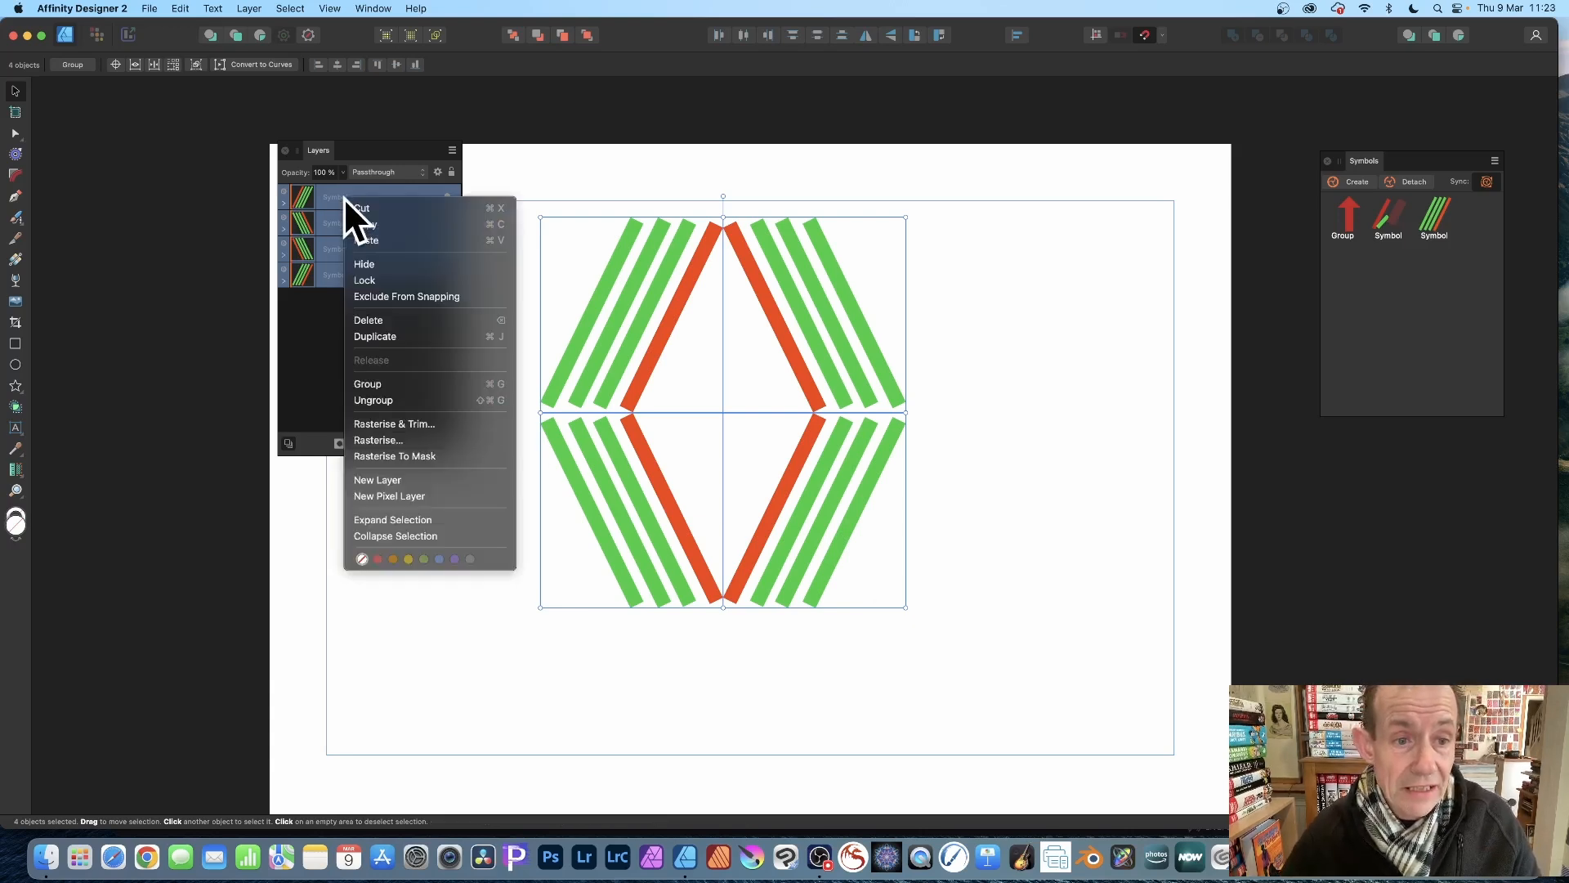
pyautogui.moveTo(381, 389)
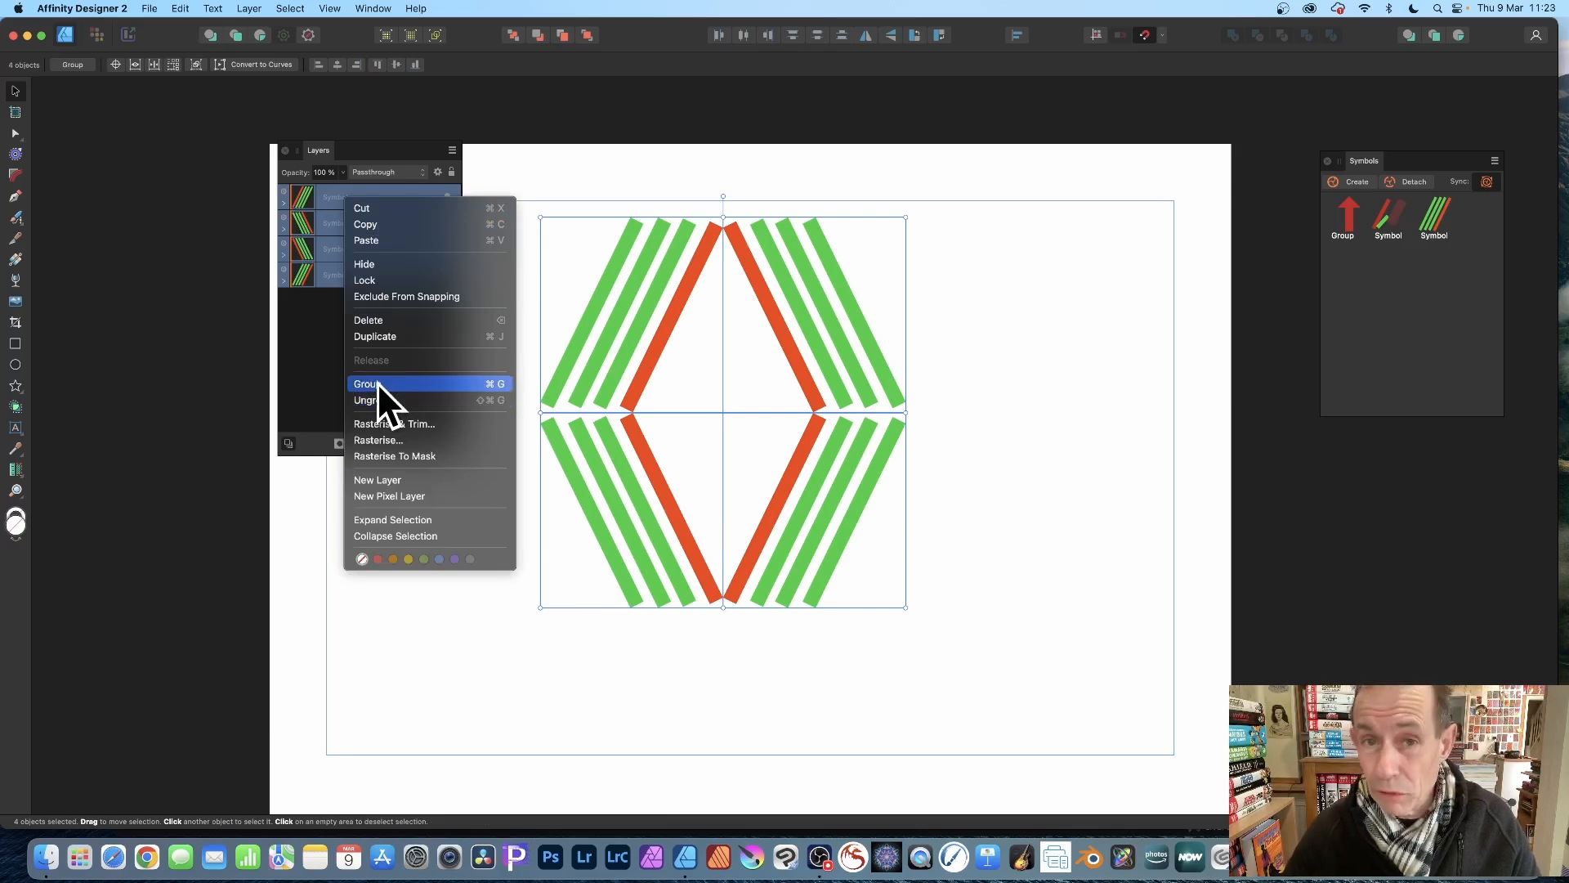
pyautogui.click(368, 383)
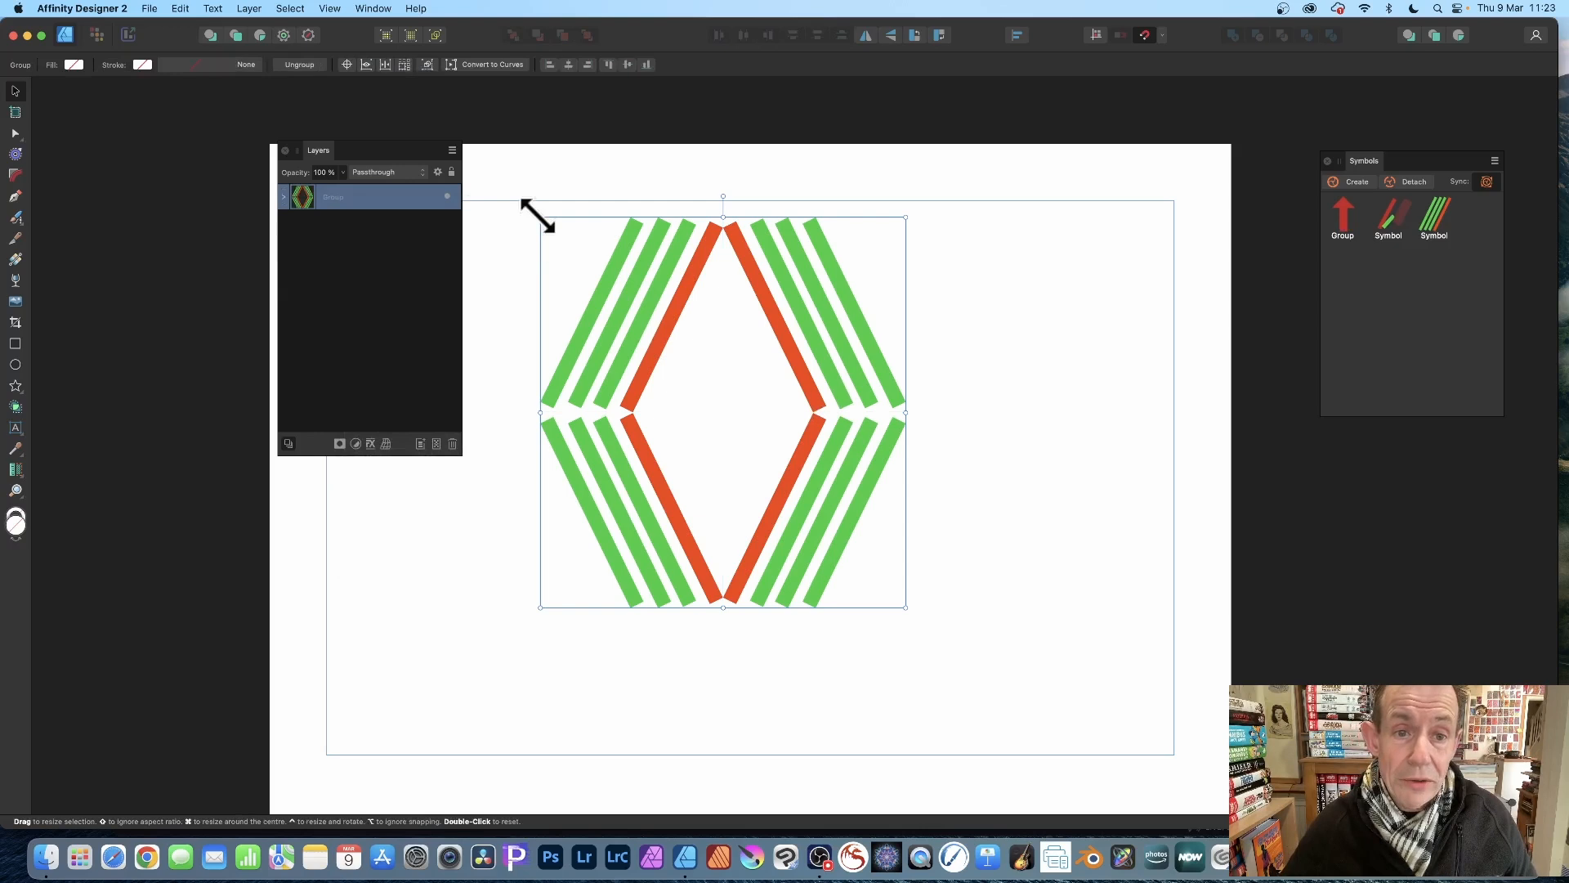
# Step: Scale the diamond down and drag interlocking copies into a honeycomb of six diamonds
pyautogui.moveTo(538, 216); pyautogui.dragTo(835, 451)
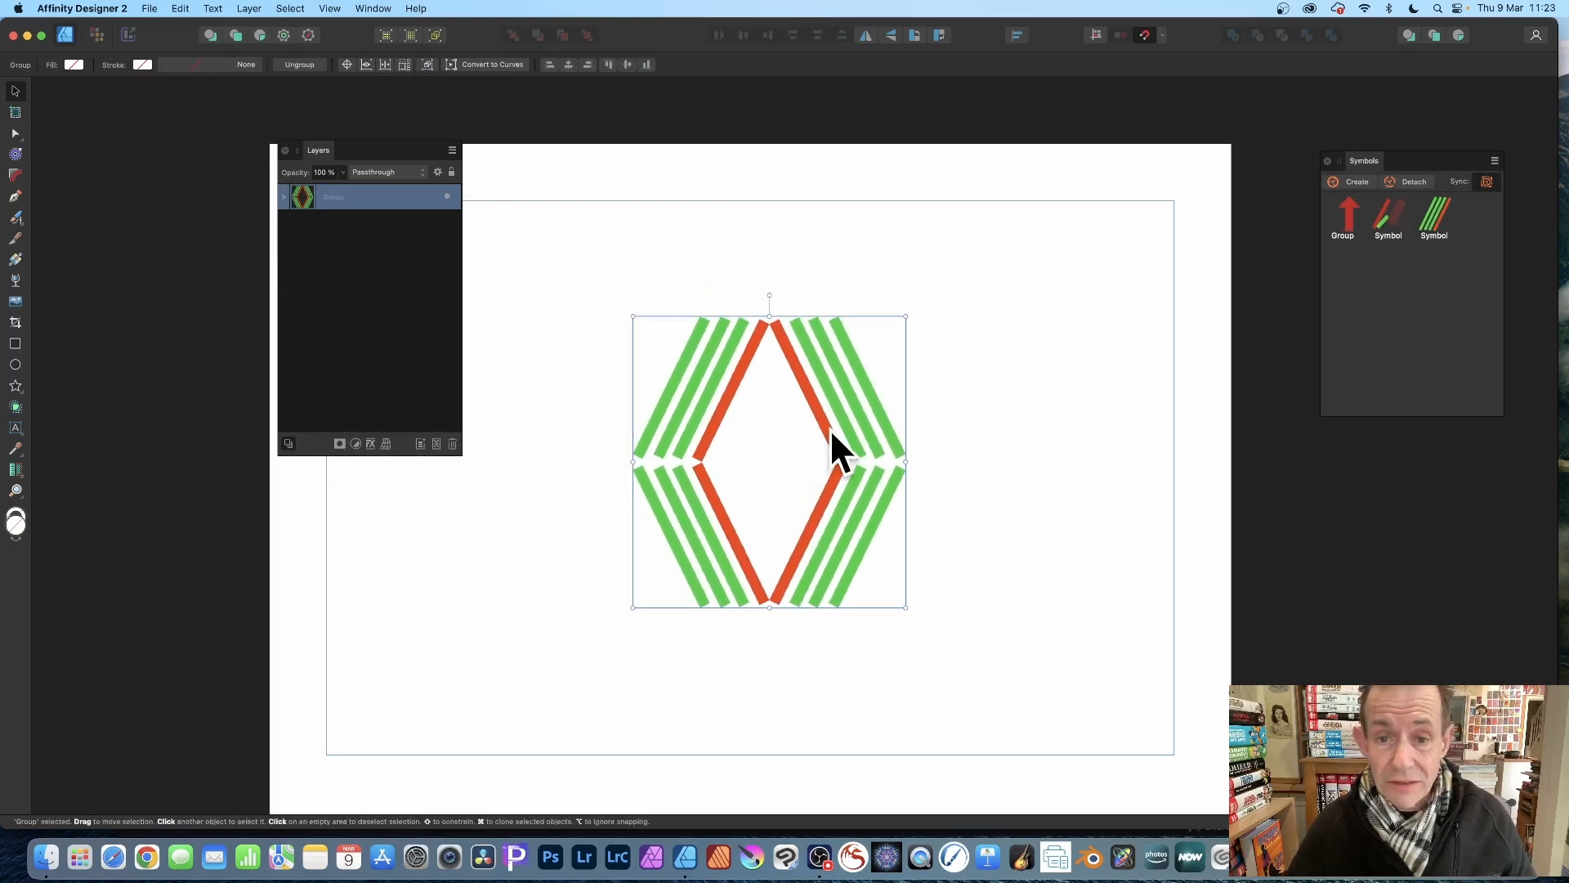
pyautogui.moveTo(839, 452); pyautogui.dragTo(716, 484)
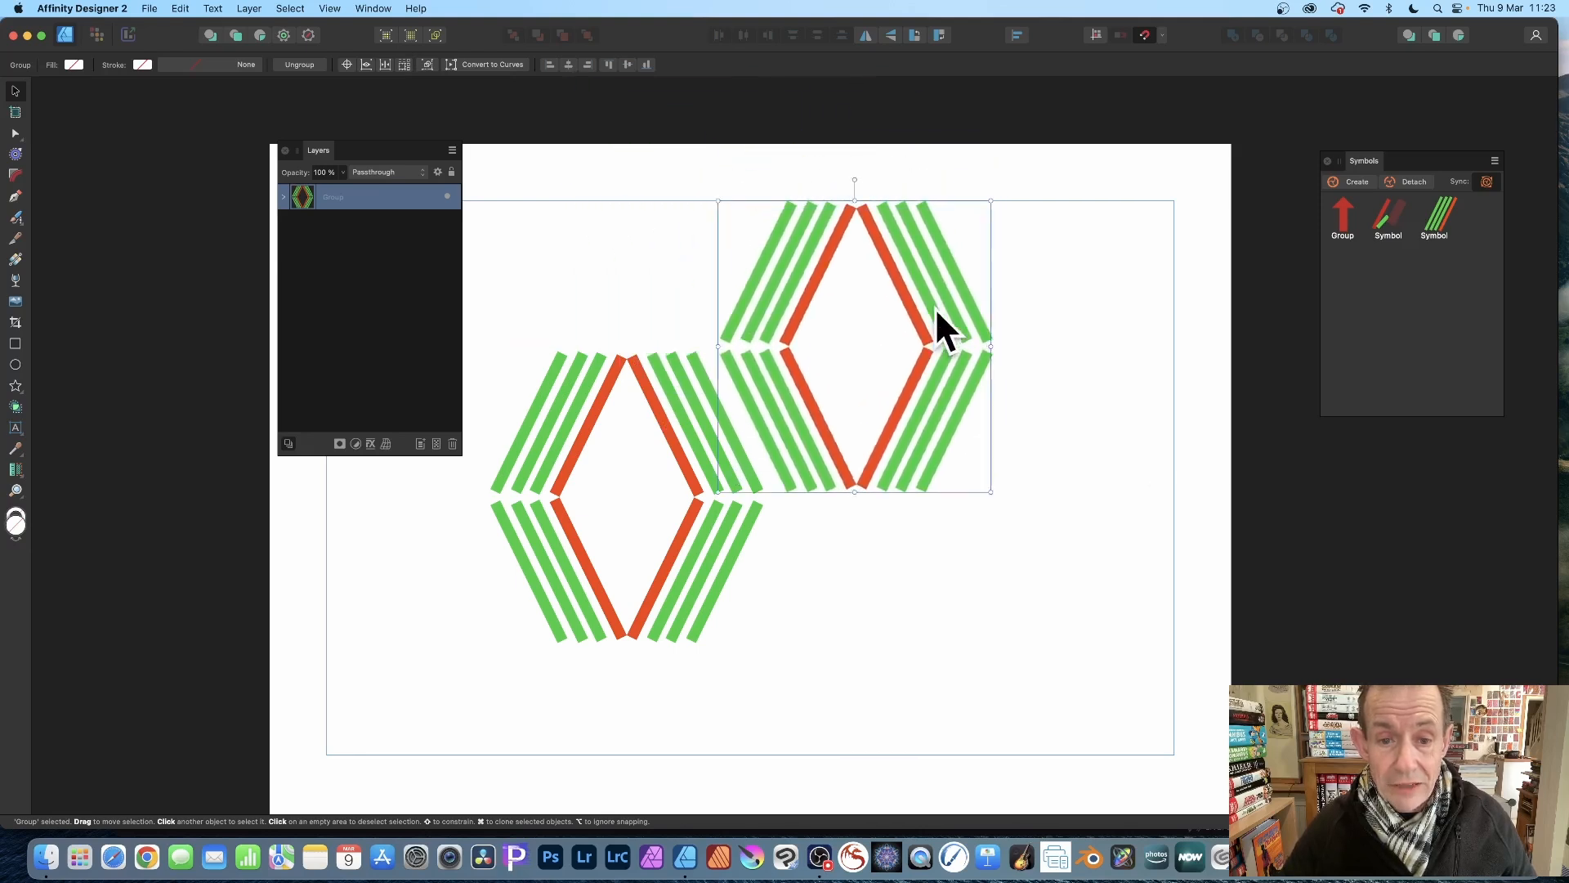
pyautogui.moveTo(941, 330); pyautogui.dragTo(934, 340)
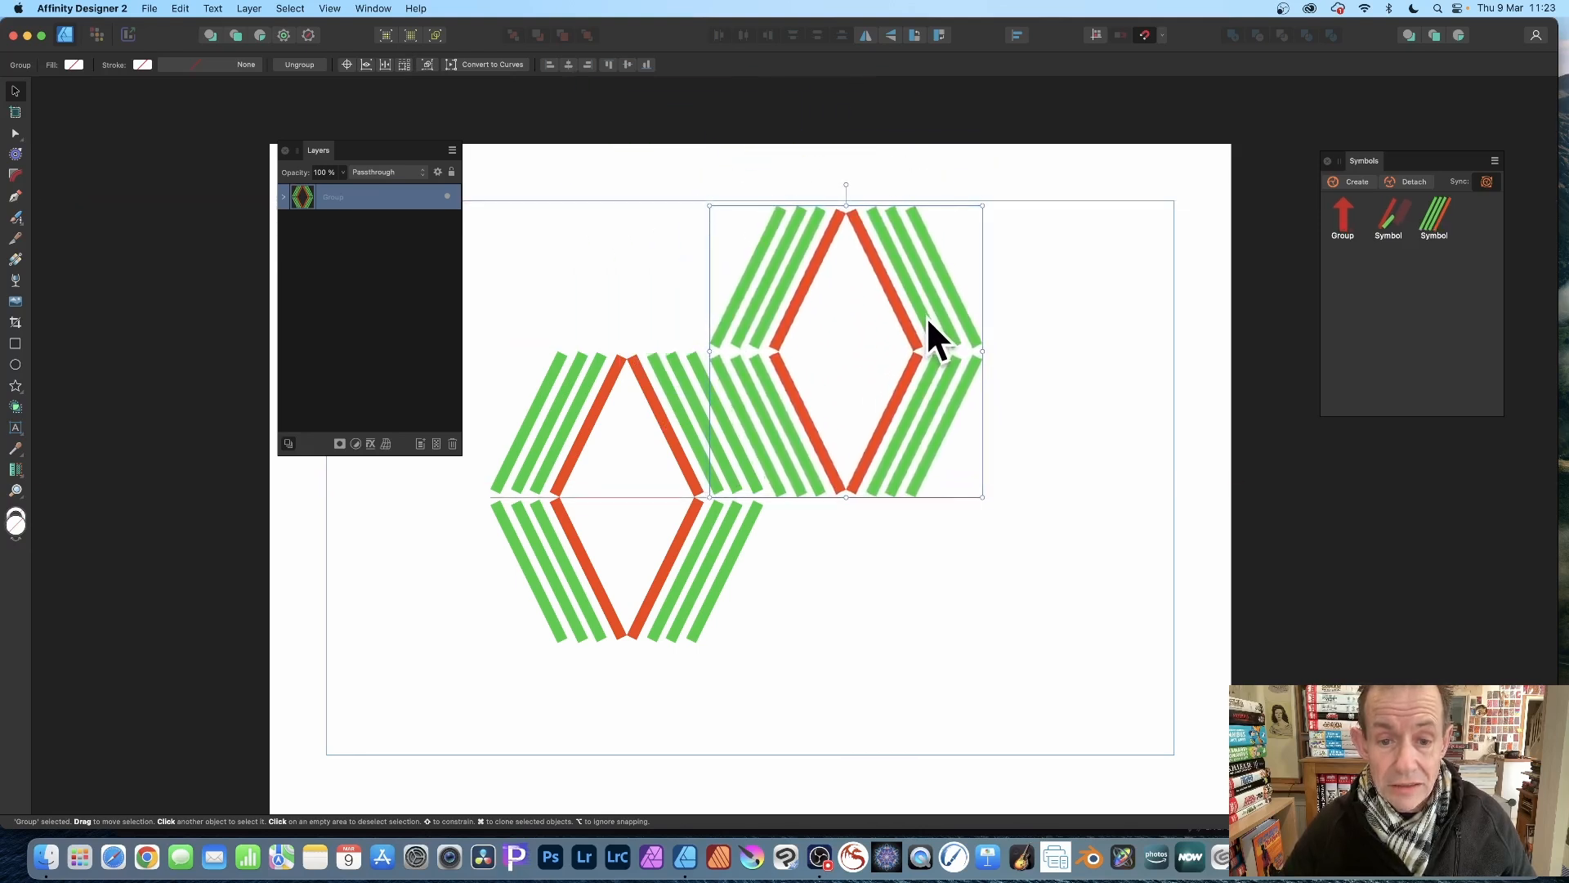
pyautogui.moveTo(935, 335); pyautogui.dragTo(961, 701)
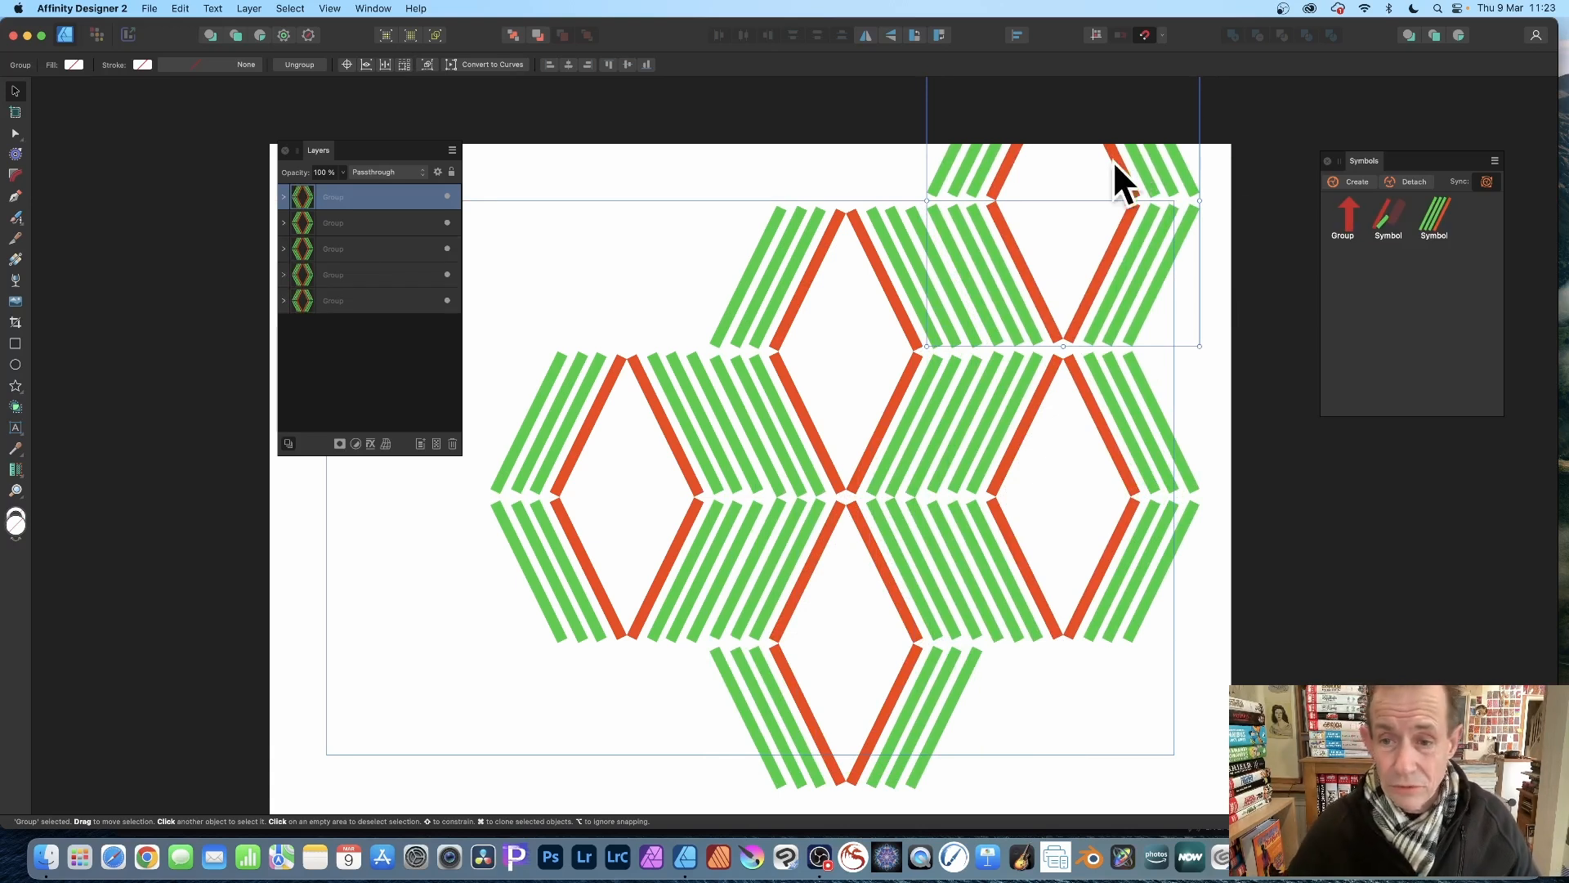
pyautogui.moveTo(1156, 360)
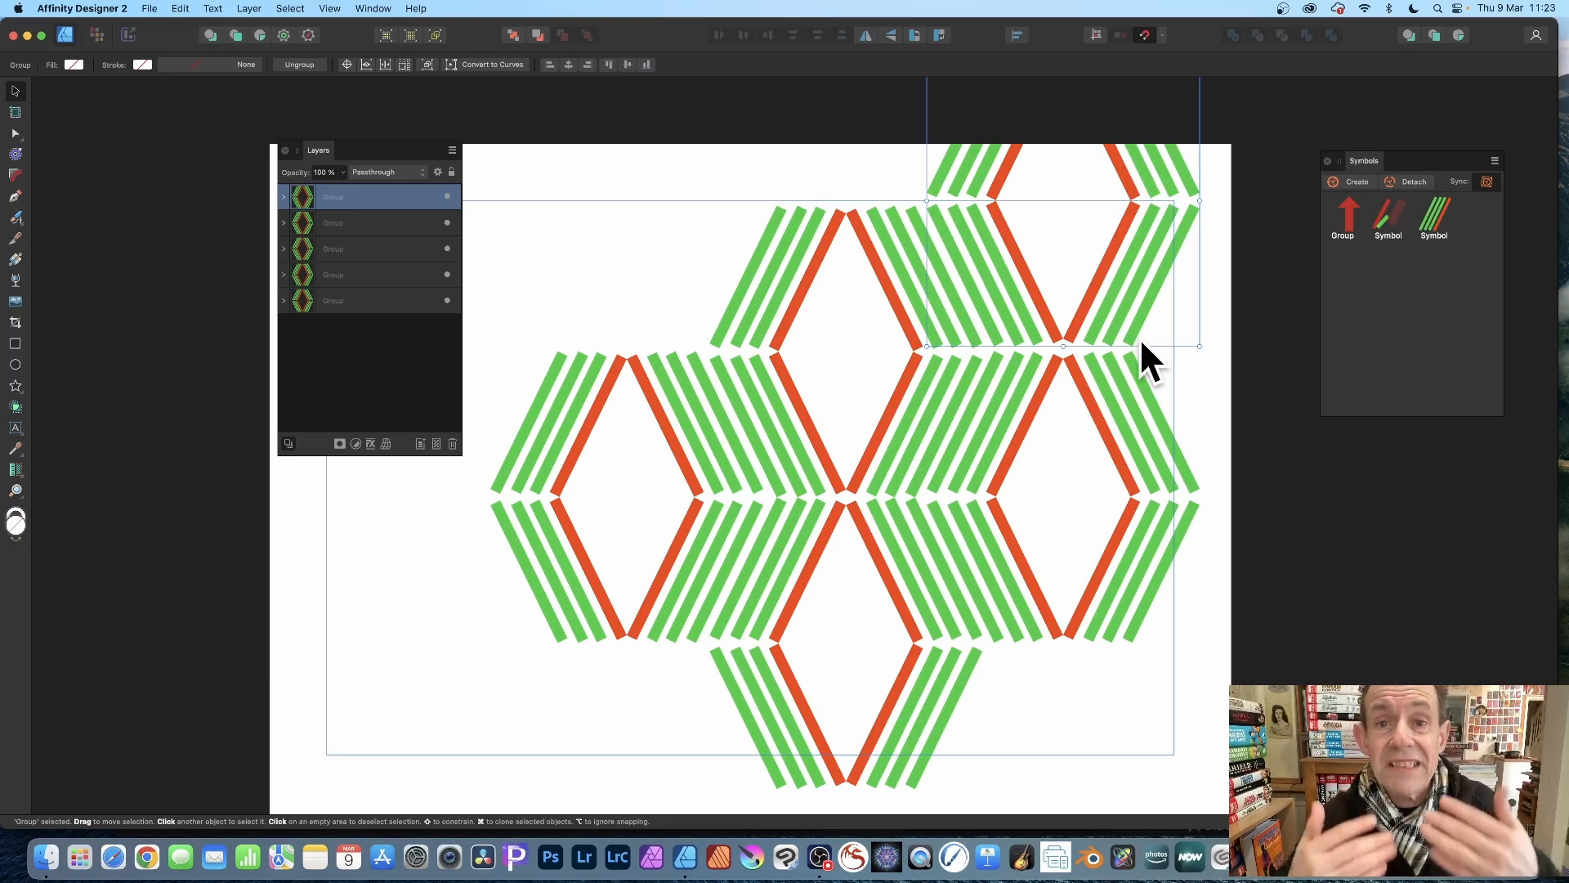
pyautogui.moveTo(1044, 291)
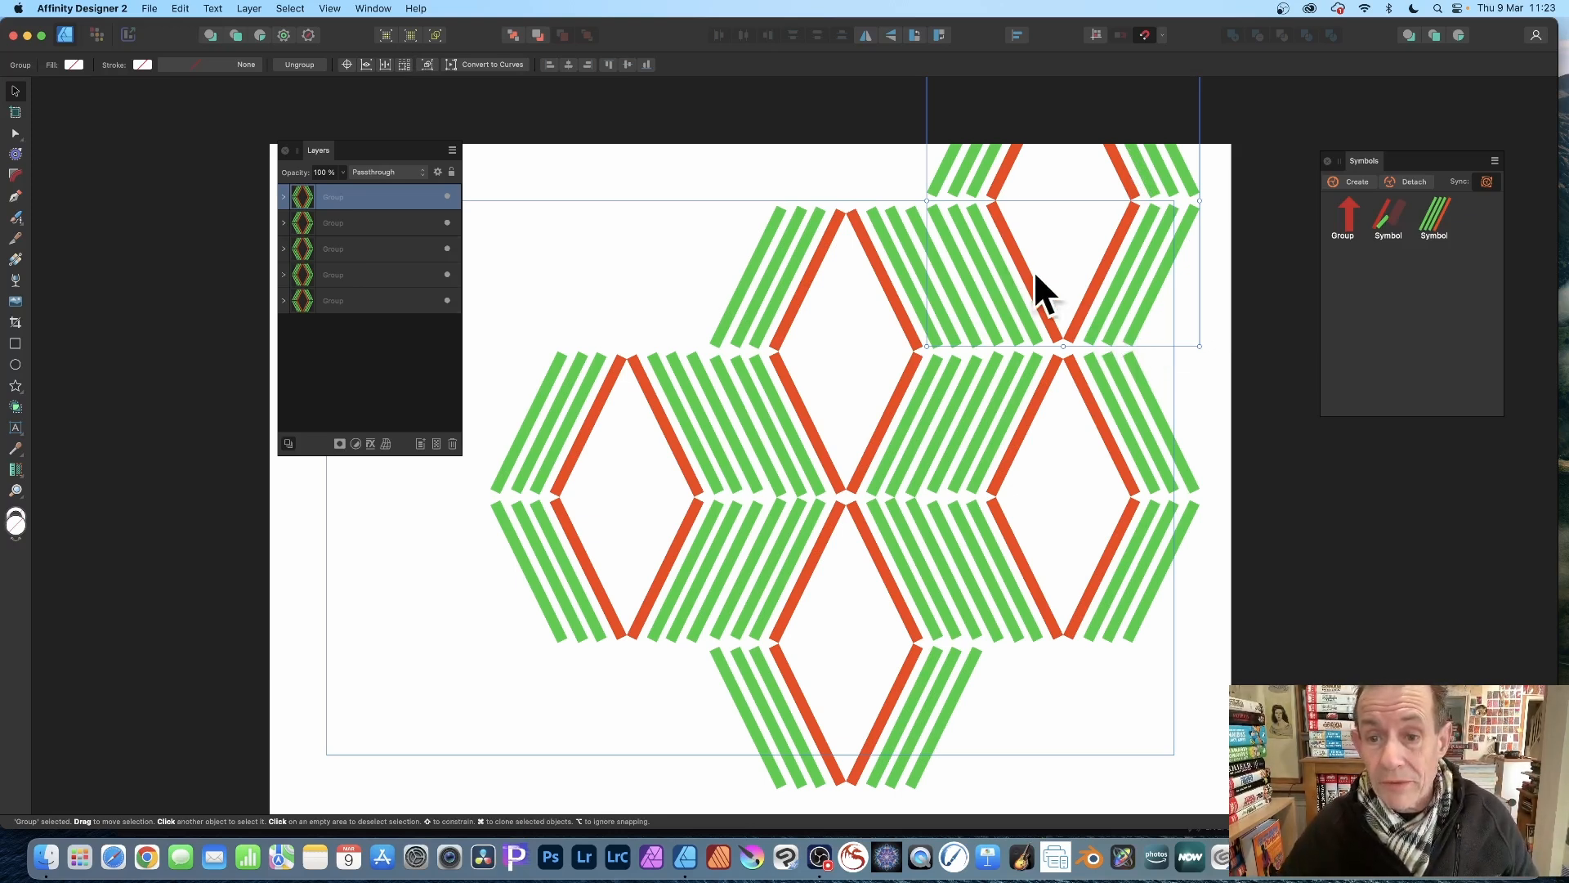
pyautogui.moveTo(1046, 291); pyautogui.dragTo(595, 291)
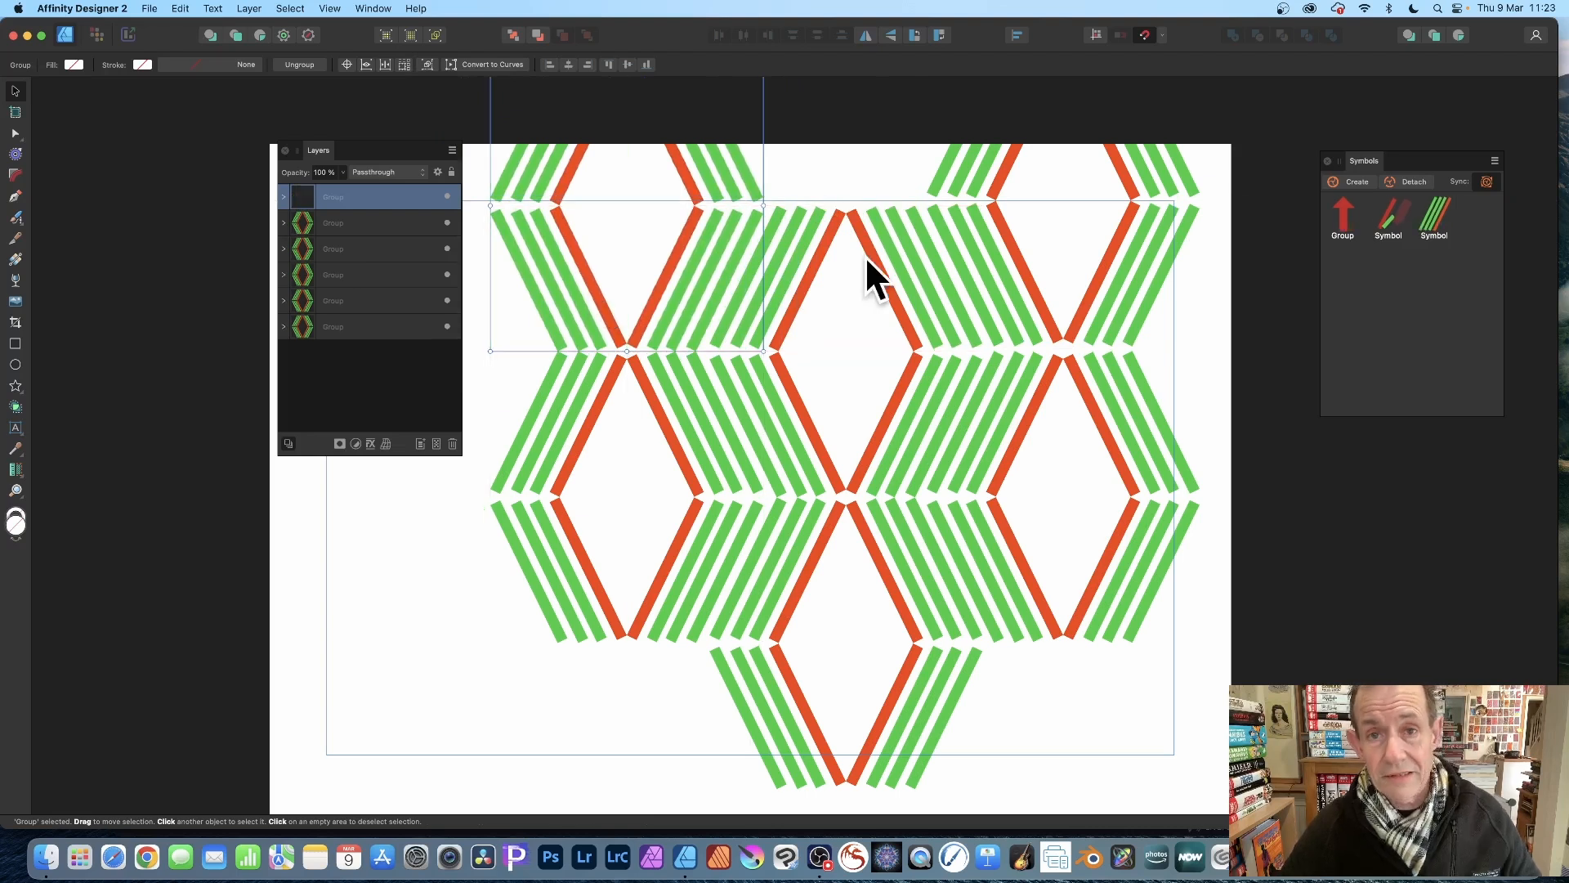
pyautogui.moveTo(301, 215)
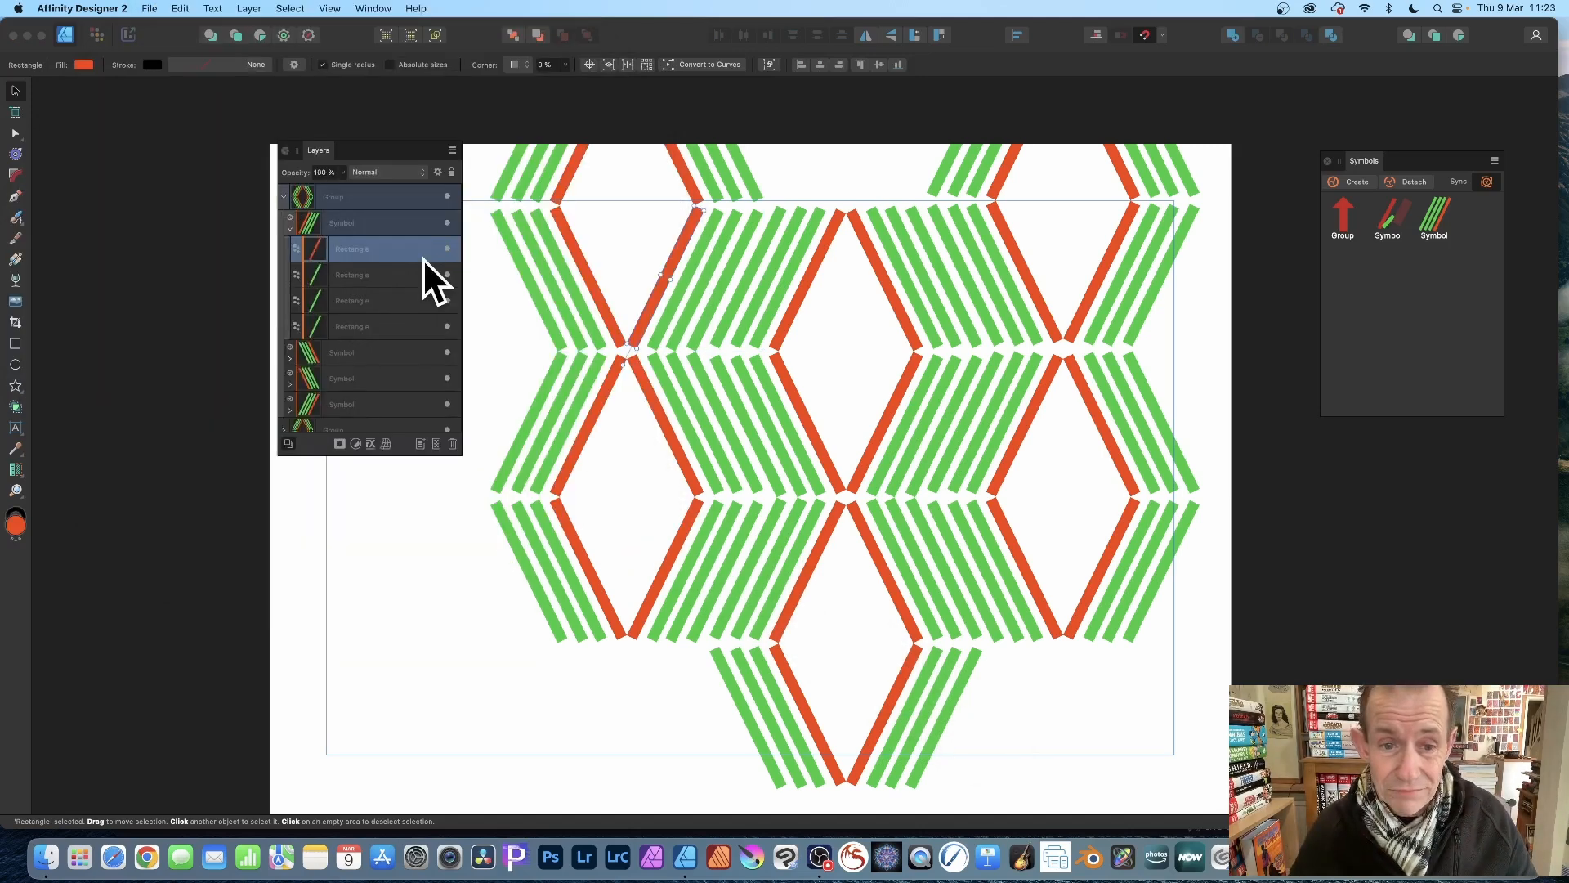
pyautogui.moveTo(334, 285)
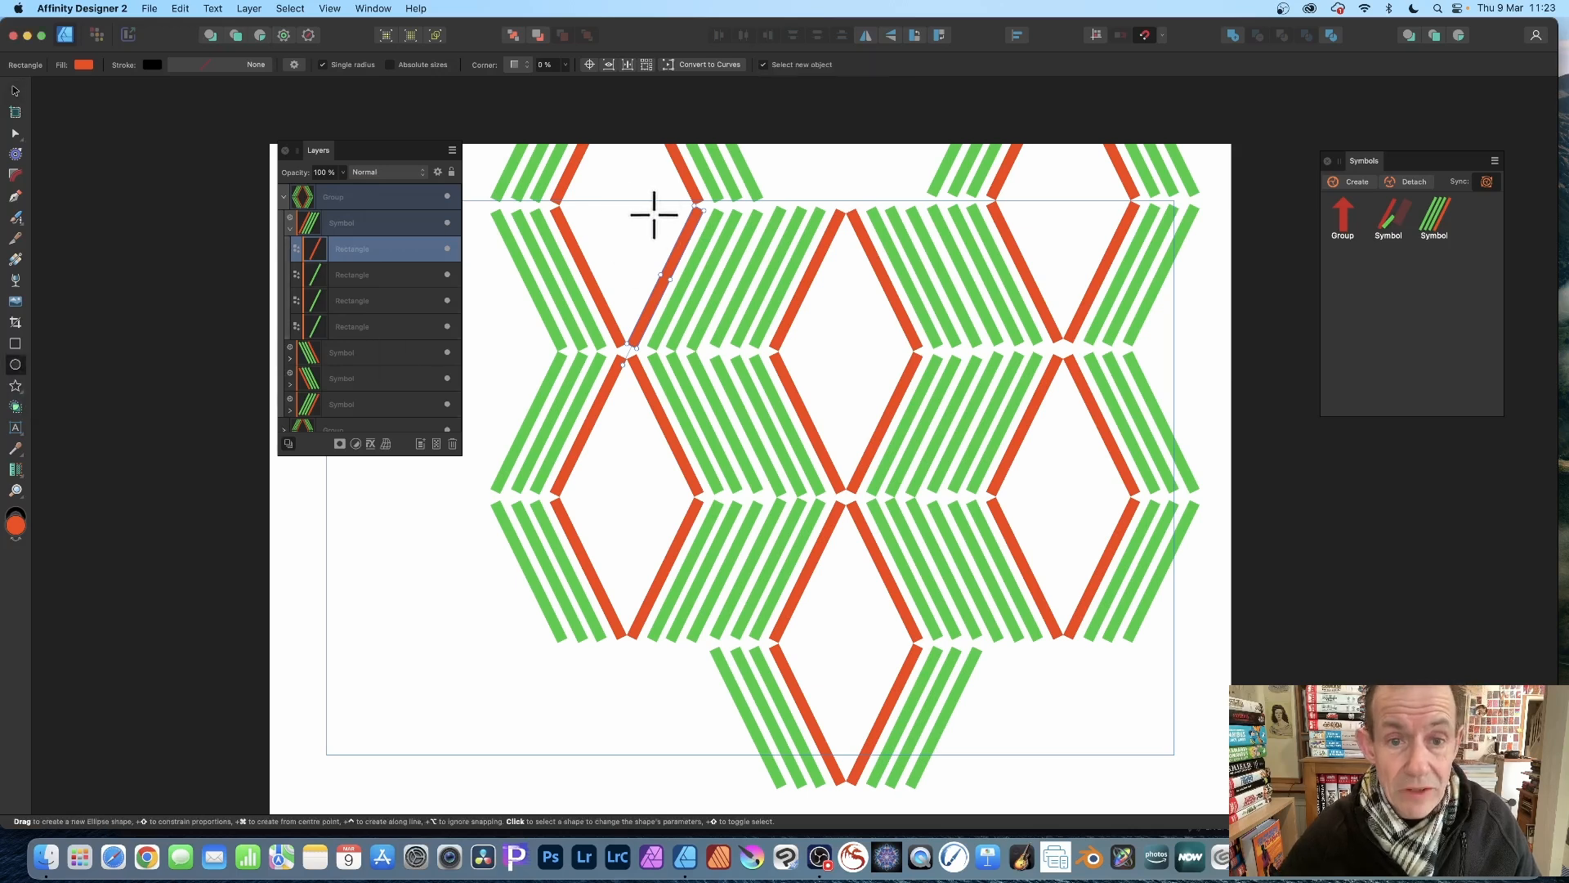
# Step: Draw a small orange circle inside the symbol so a dot appears in every diamond
pyautogui.moveTo(655, 206); pyautogui.dragTo(679, 230)
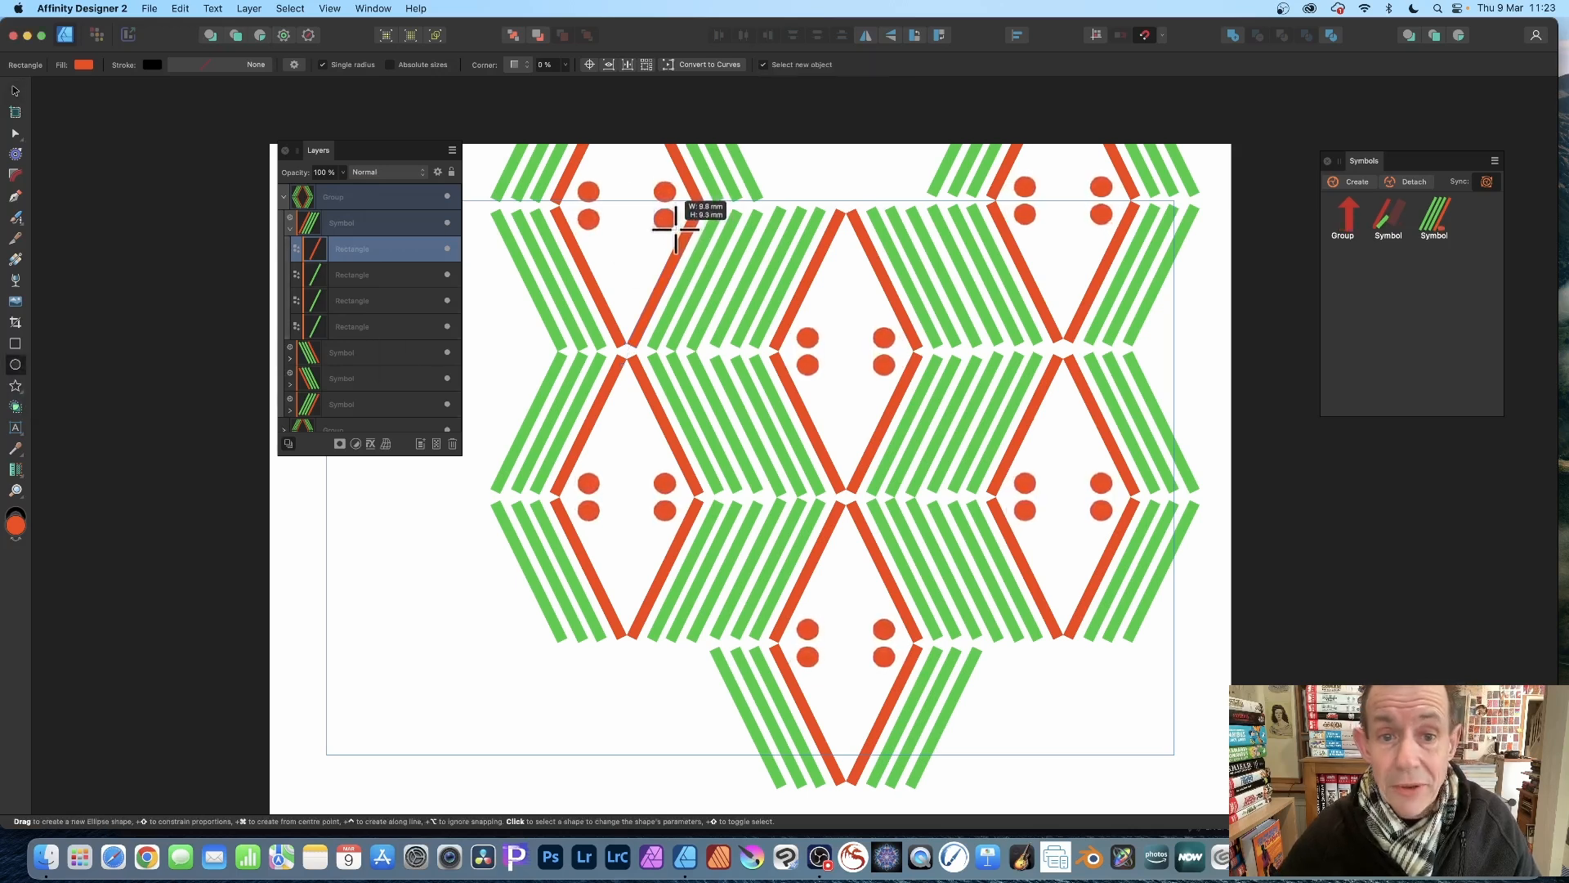